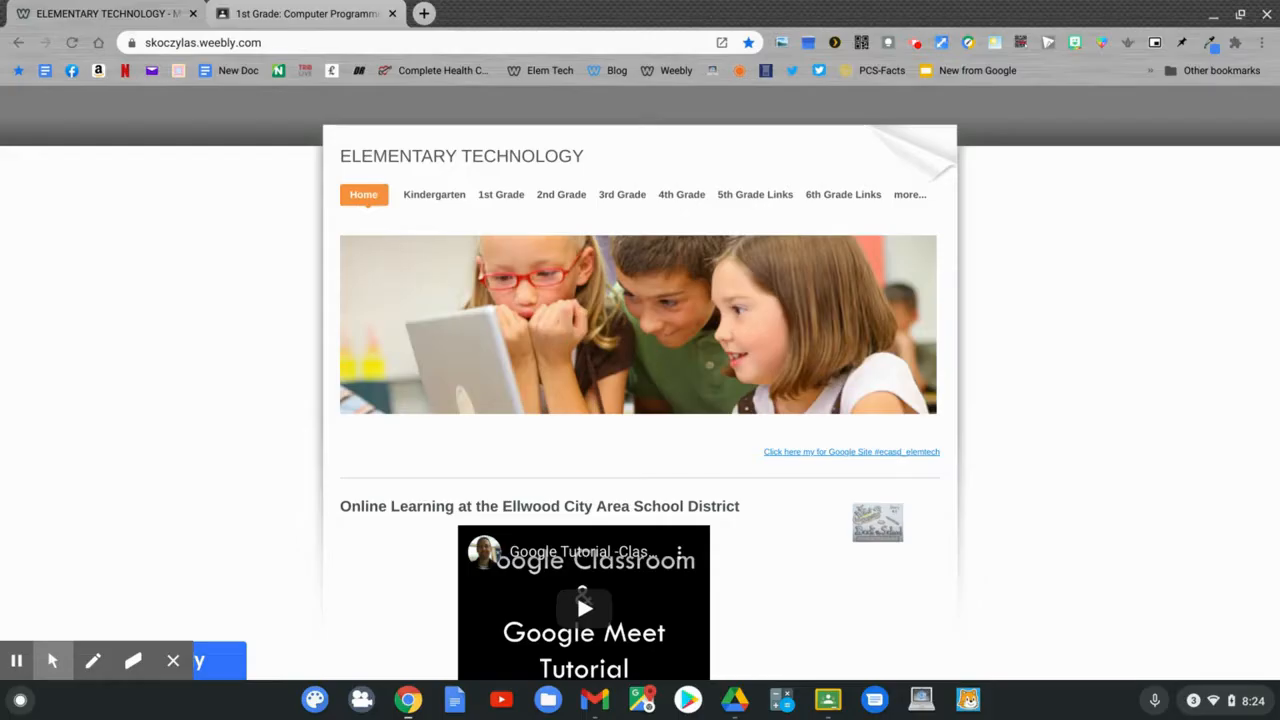
Scroll down the Online Elementary Tech page to the grade-level buttons
scroll("down", 3)
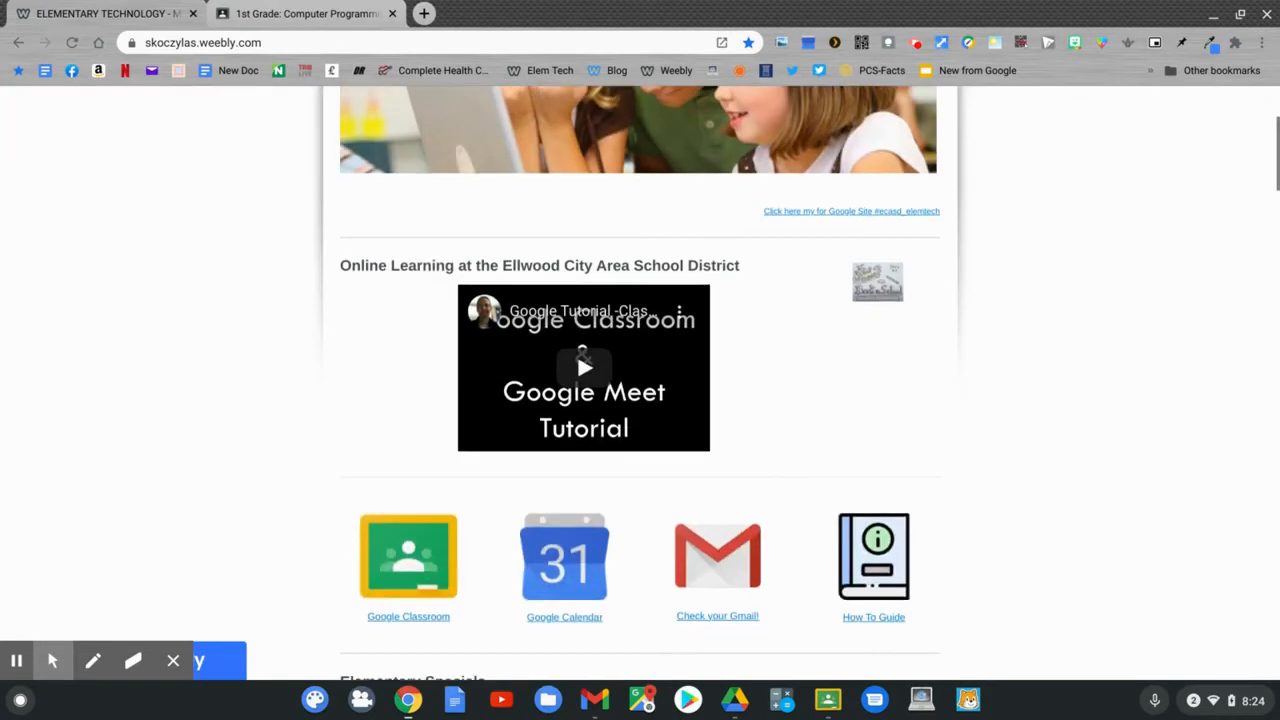
scroll("down", 3)
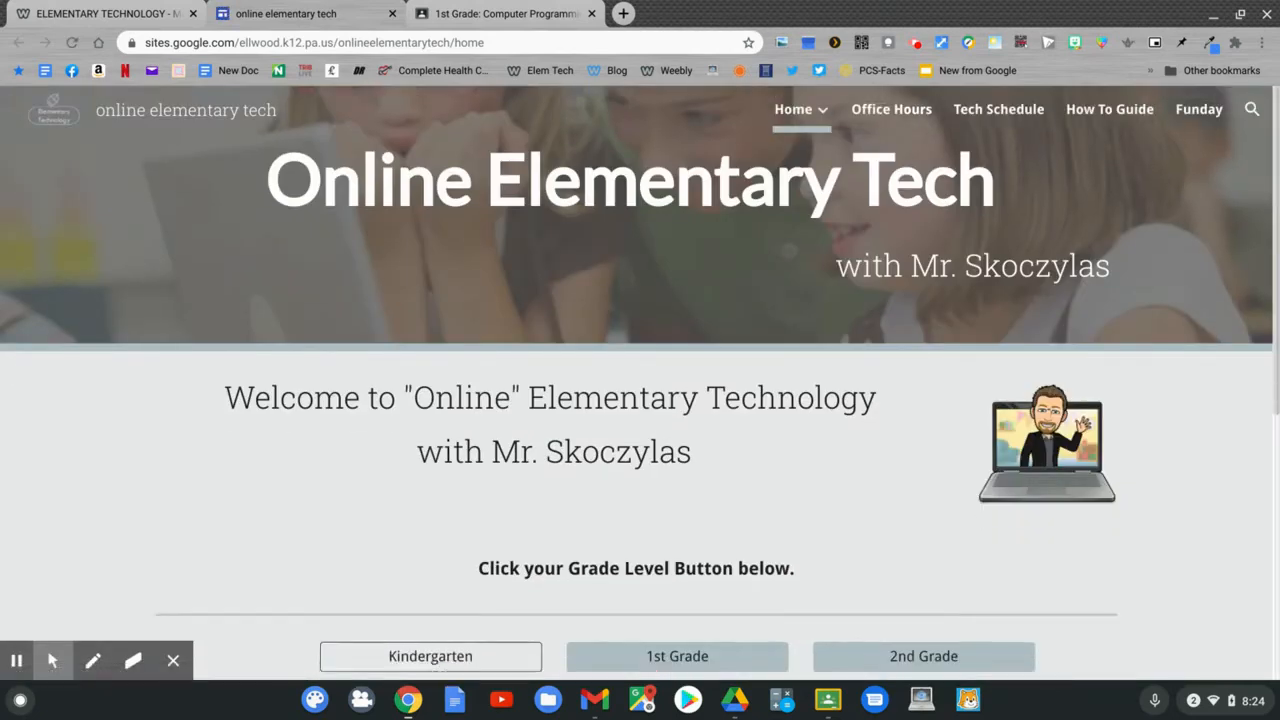
scroll("down", 3)
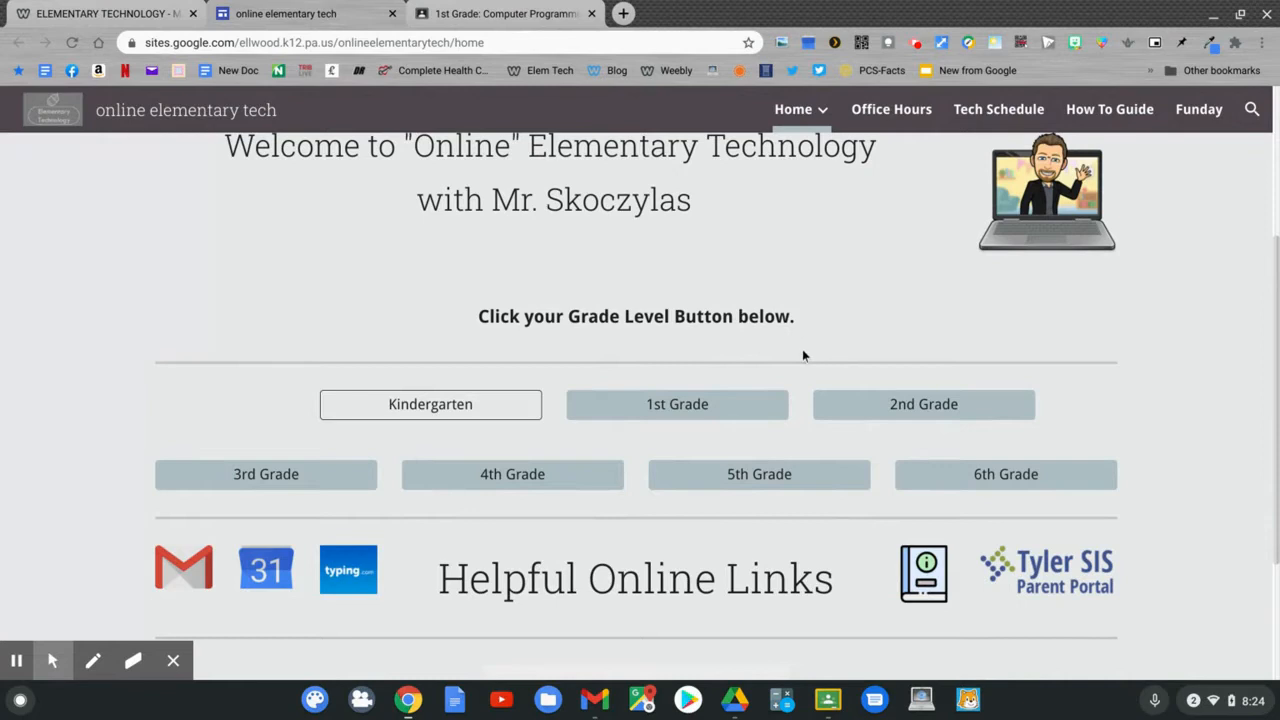
mouse_move(679, 405)
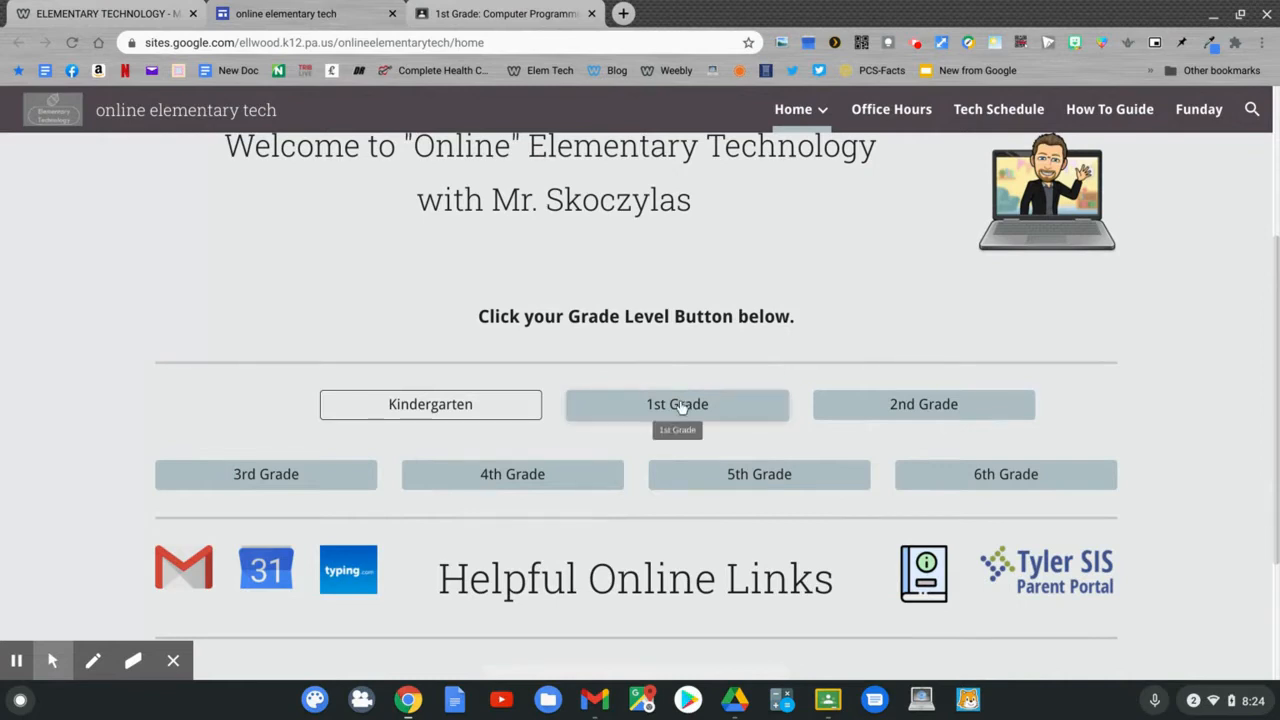
Open the 1st Grade class materials from the grade-level buttons
left_click(677, 404)
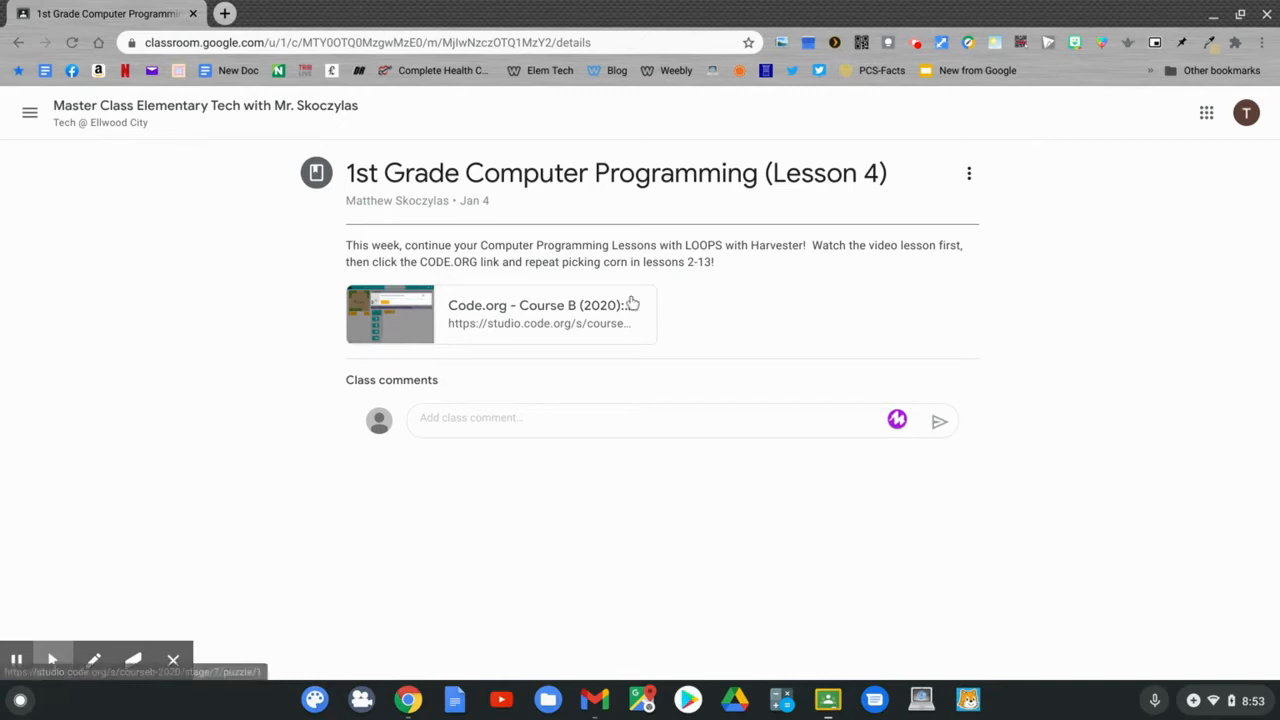
Open the Code.org Course B Harvester puzzle and attach an east move and pick corn
left_click(545, 303)
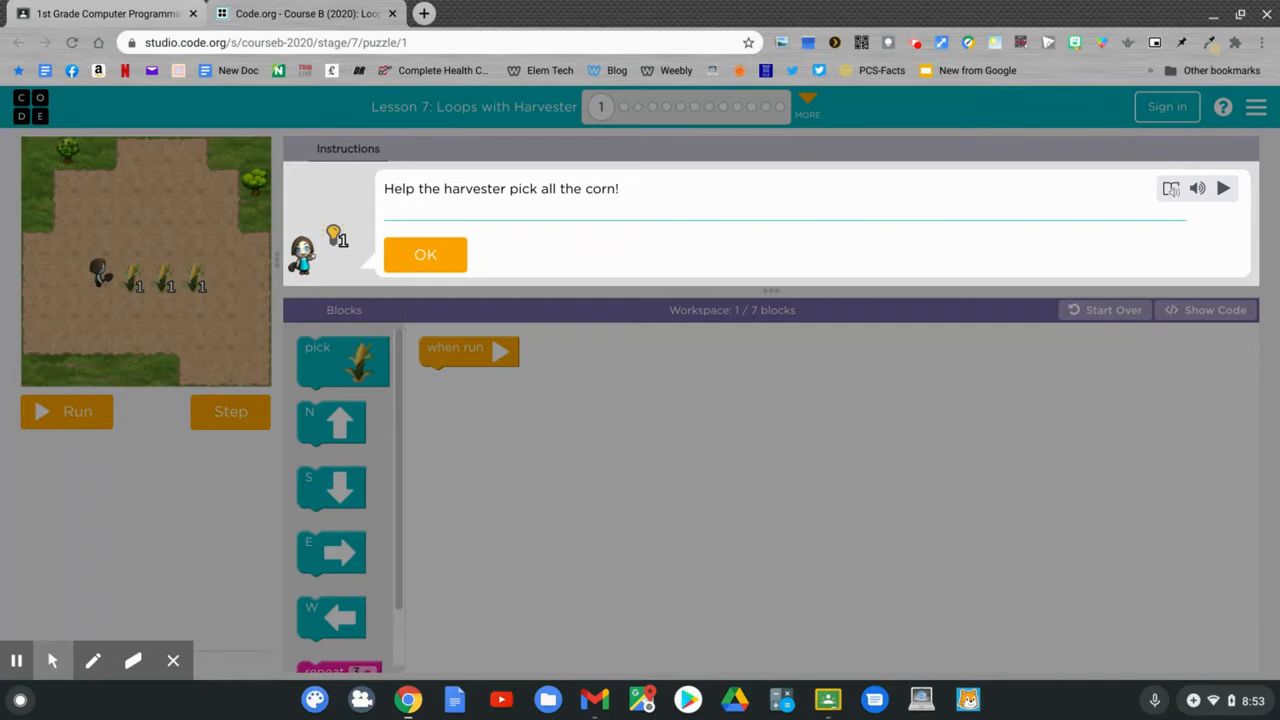
mouse_move(463, 262)
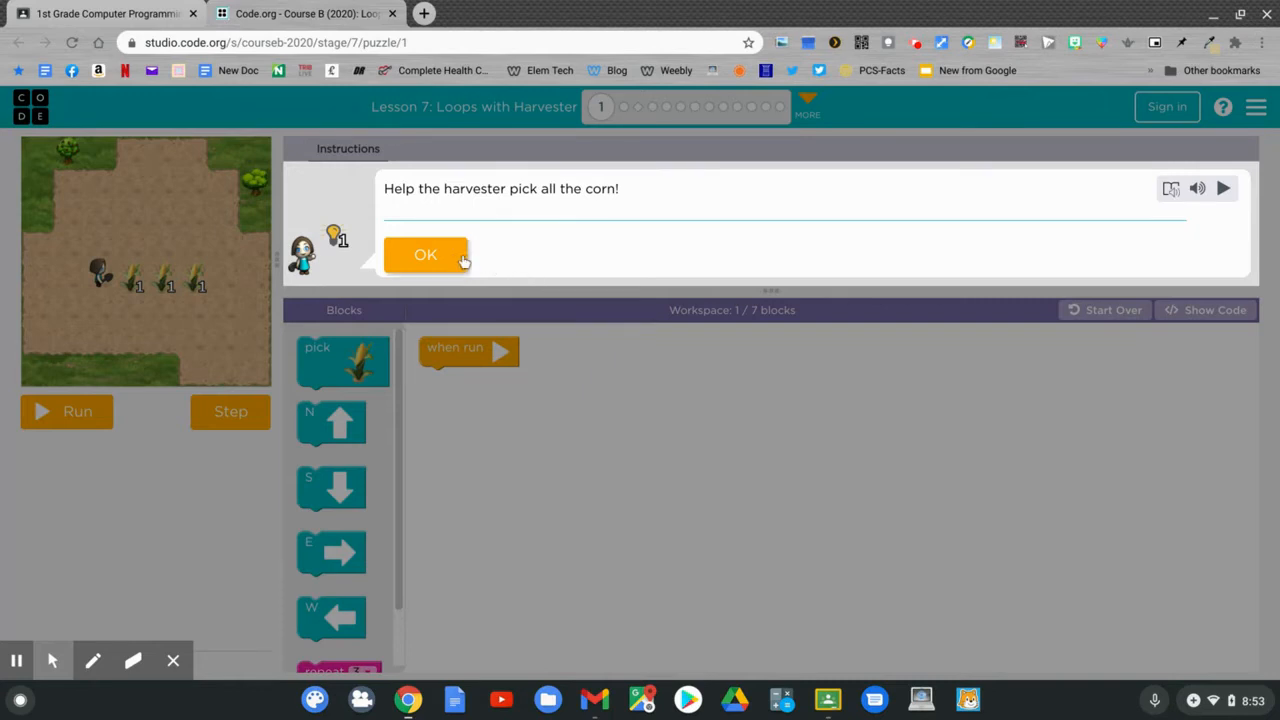
left_click(425, 254)
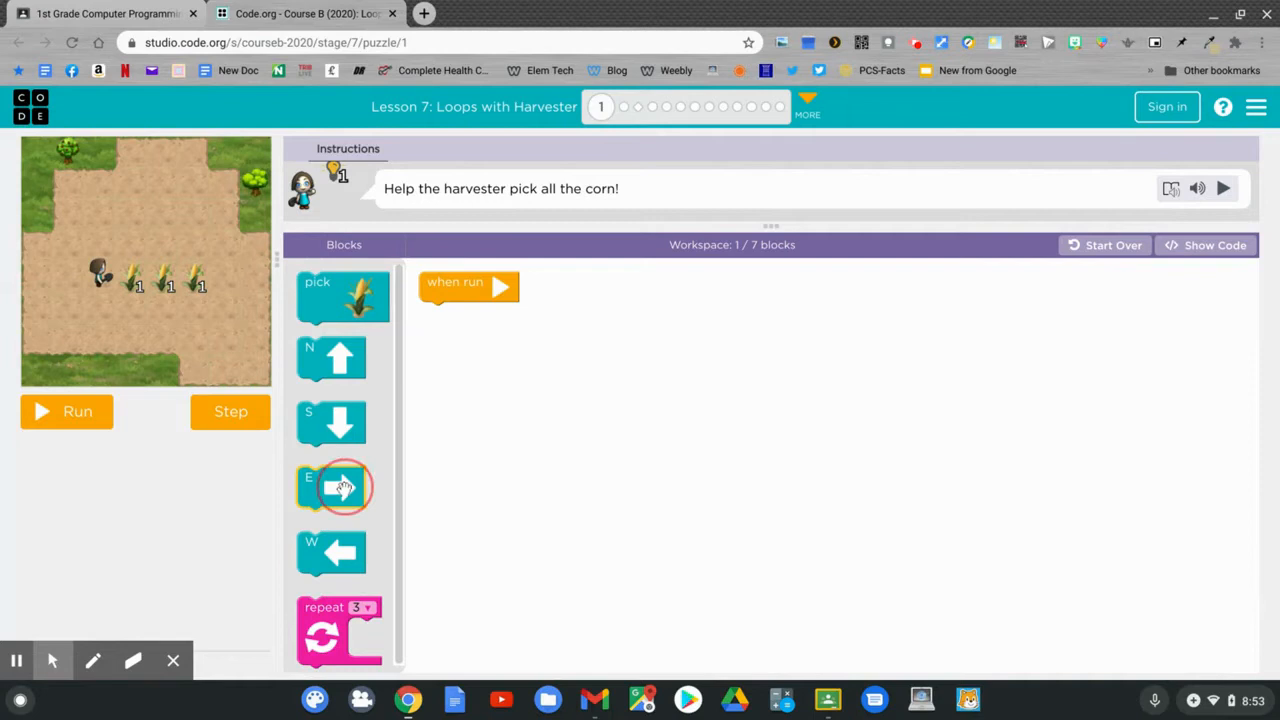
left_click_drag(340, 487, 463, 332)
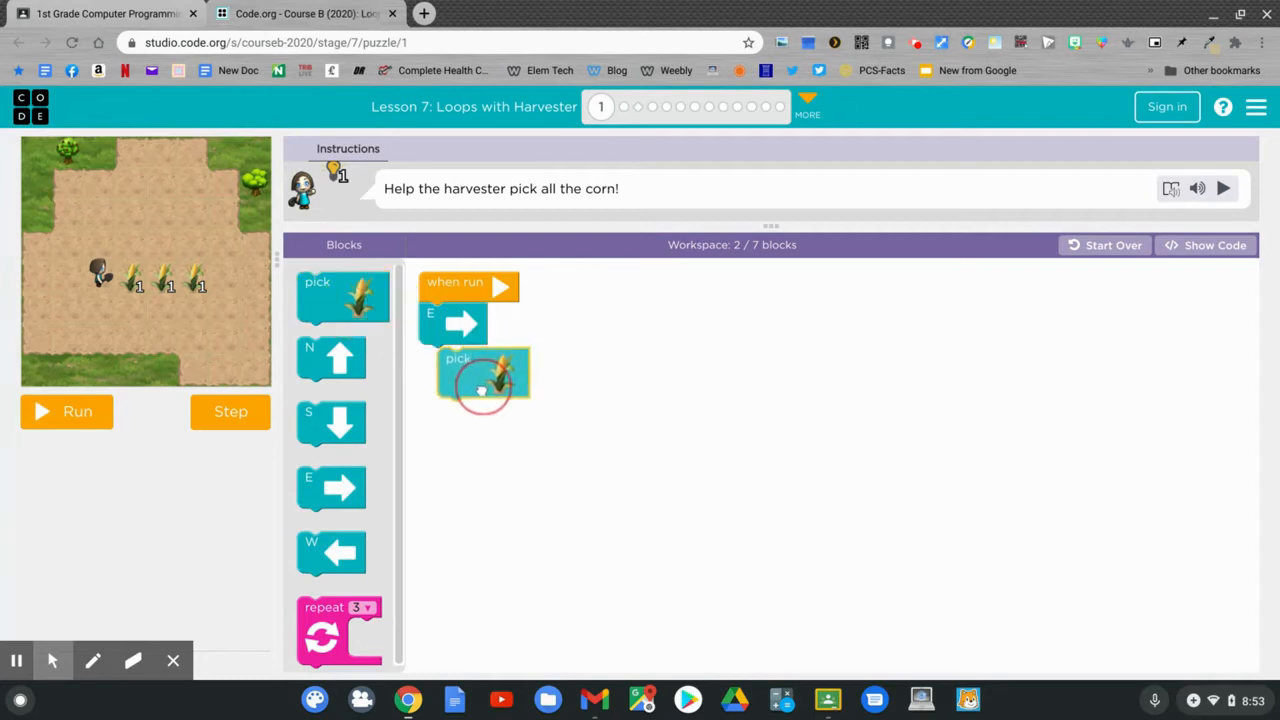
left_click_drag(483, 375, 463, 370)
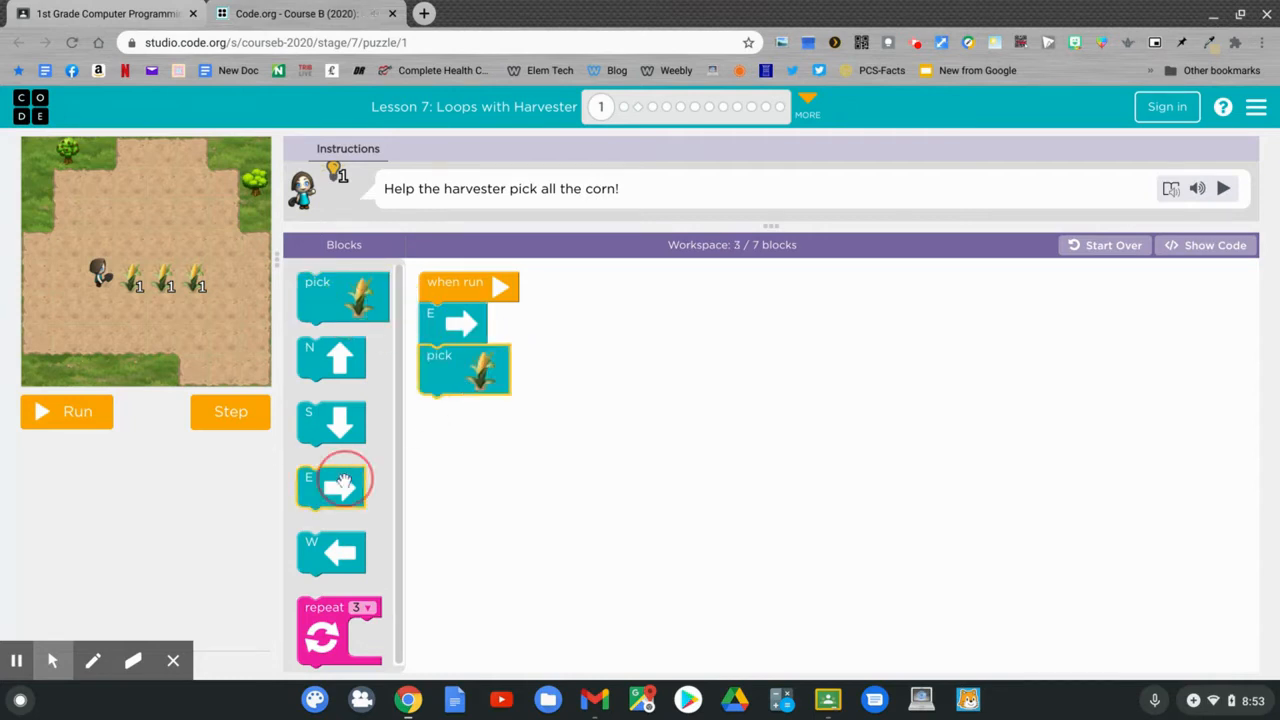
Add two more east-move and pick-corn pairs under 'when run'
left_click_drag(342, 485, 452, 418)
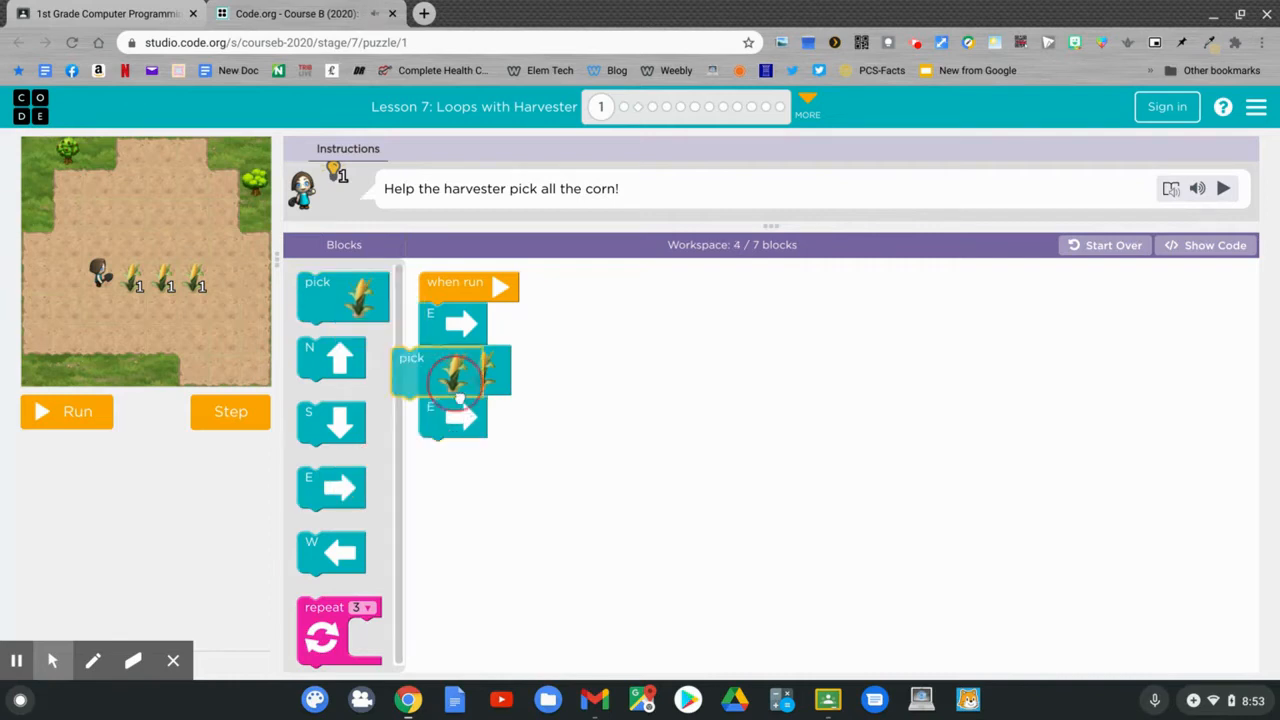
left_click_drag(342, 295, 465, 462)
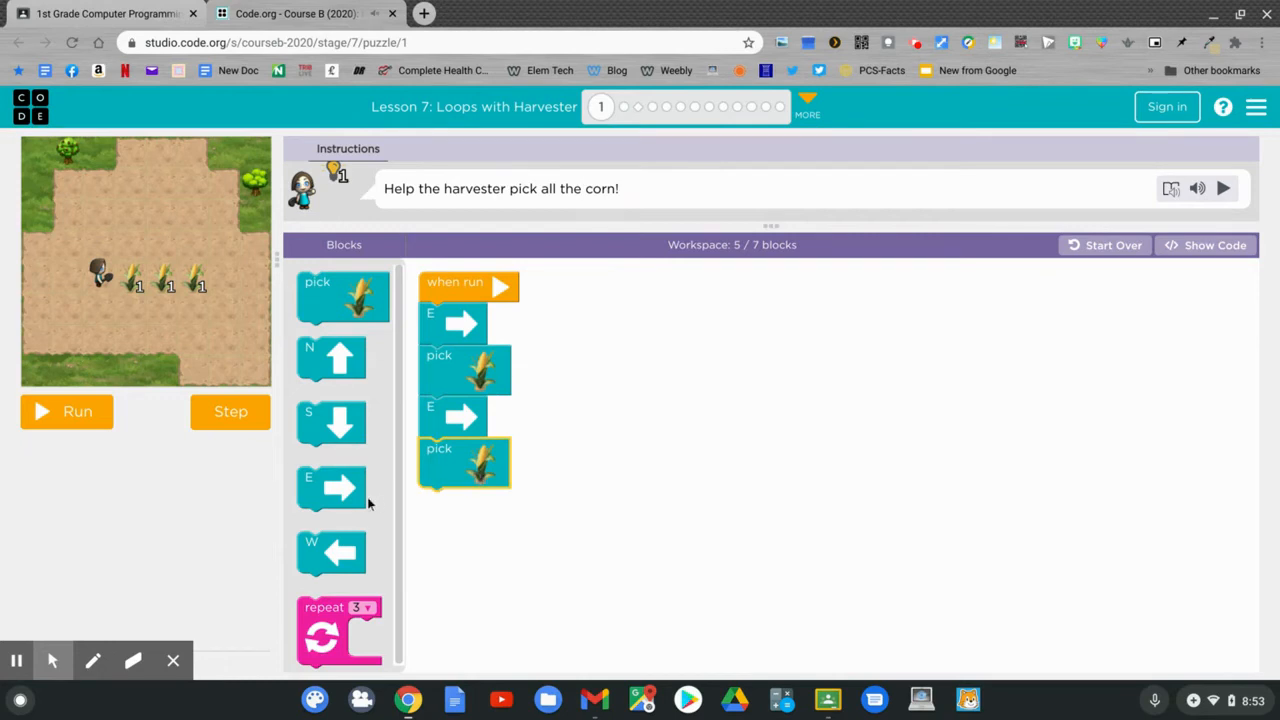
left_click_drag(331, 488, 463, 513)
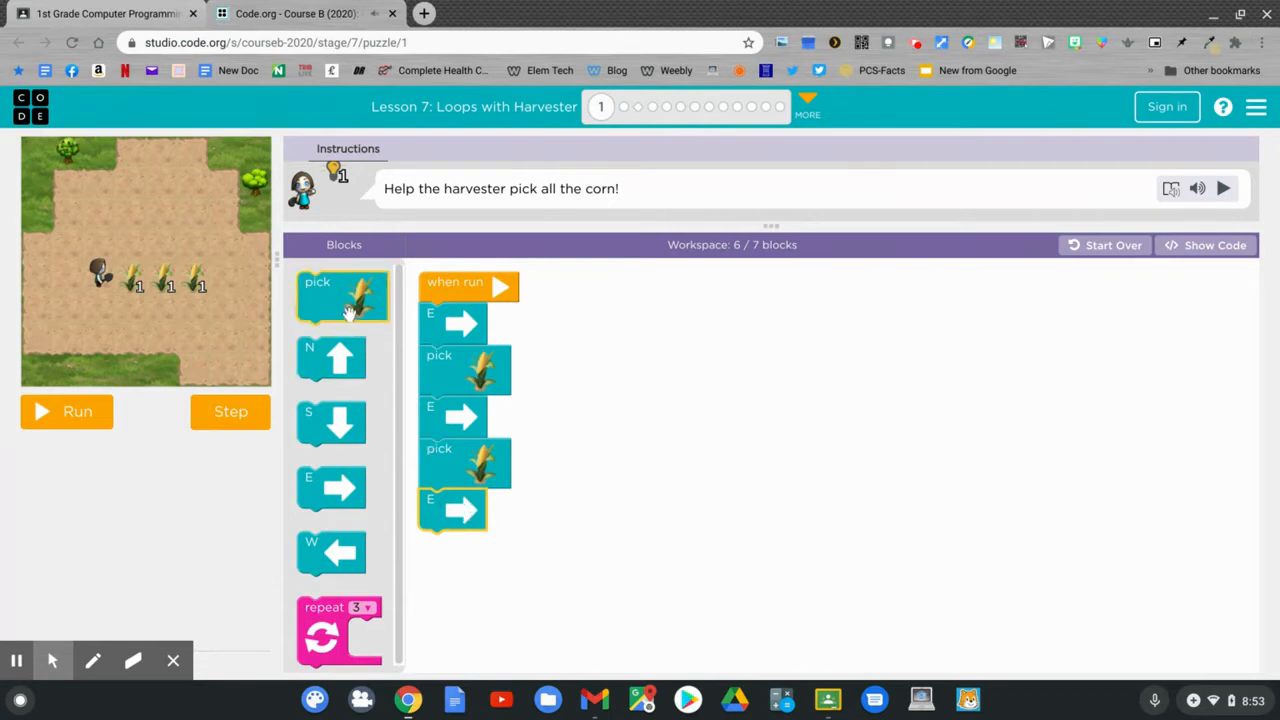
left_click_drag(342, 295, 463, 555)
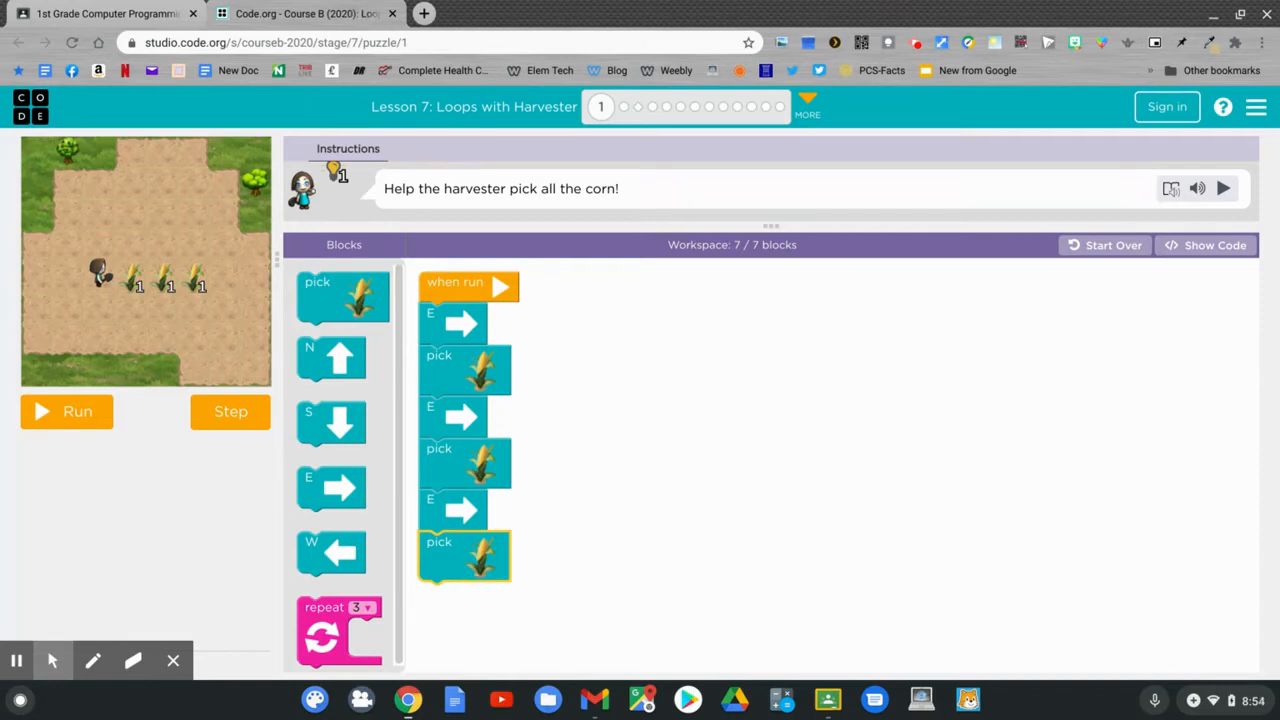
mouse_move(414, 590)
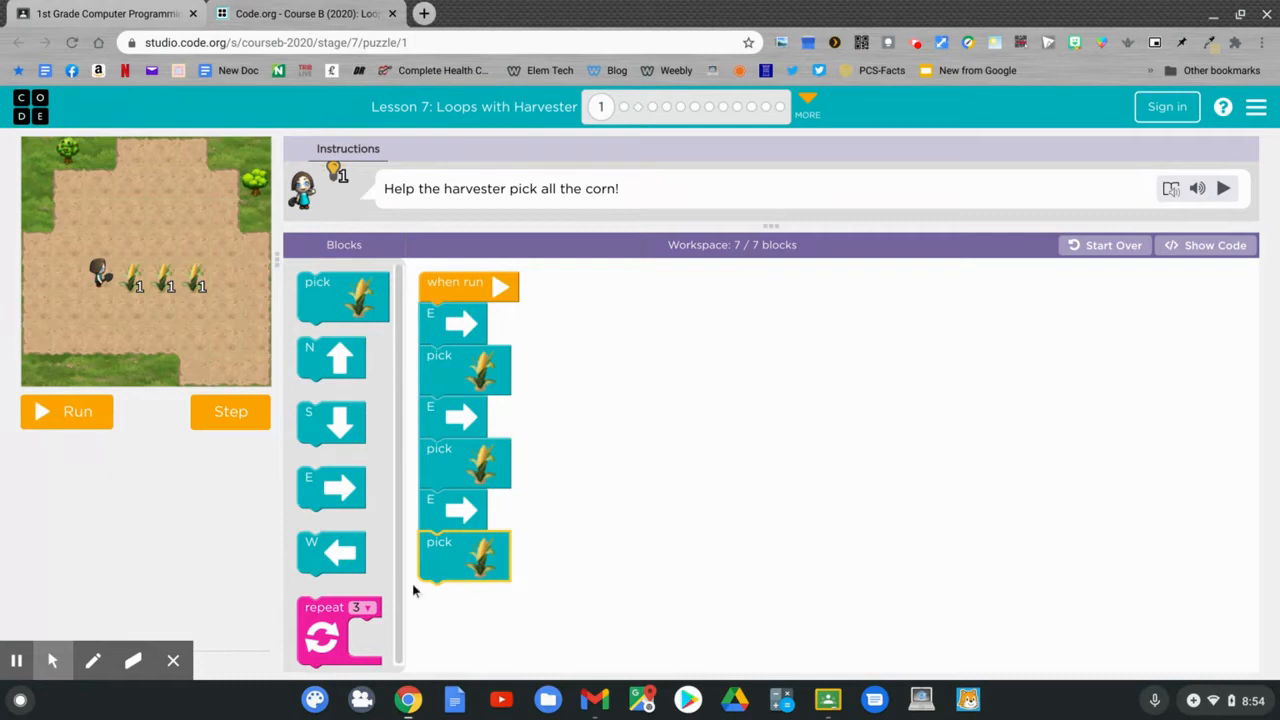
mouse_move(330, 650)
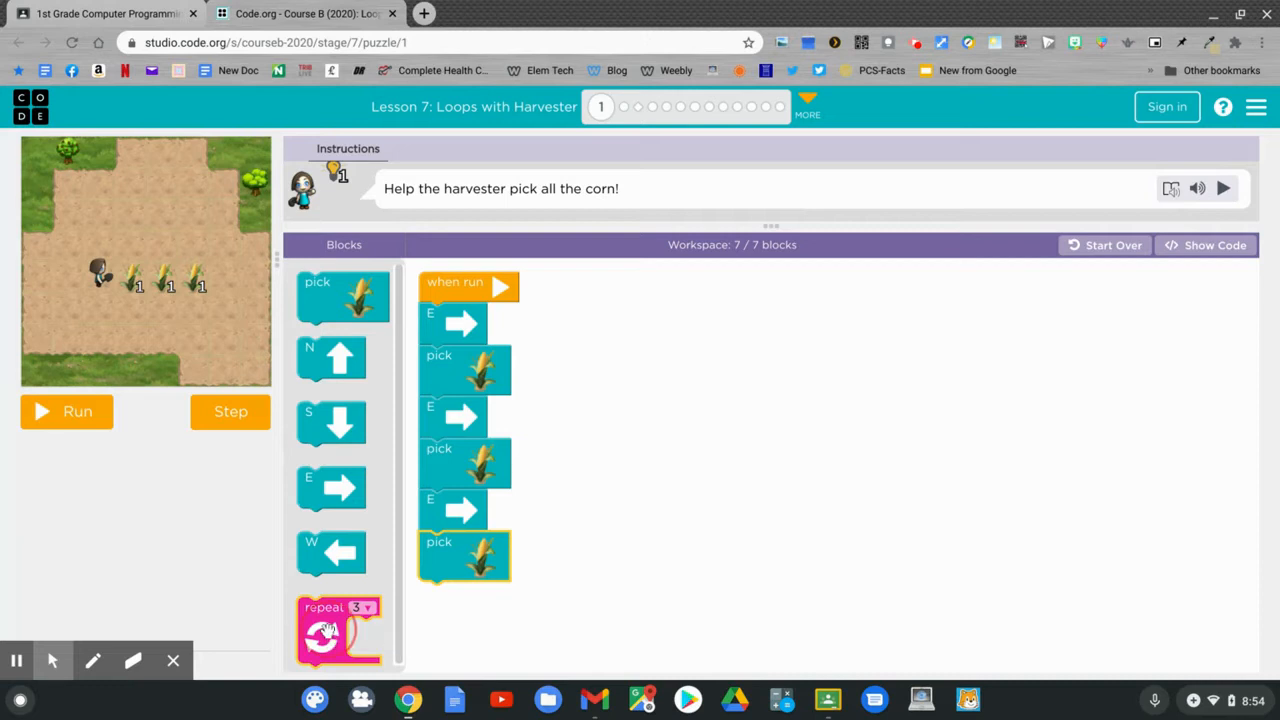
Drop a repeat loop into the workspace and place a pick-corn action inside it
left_click_drag(338, 630, 640, 410)
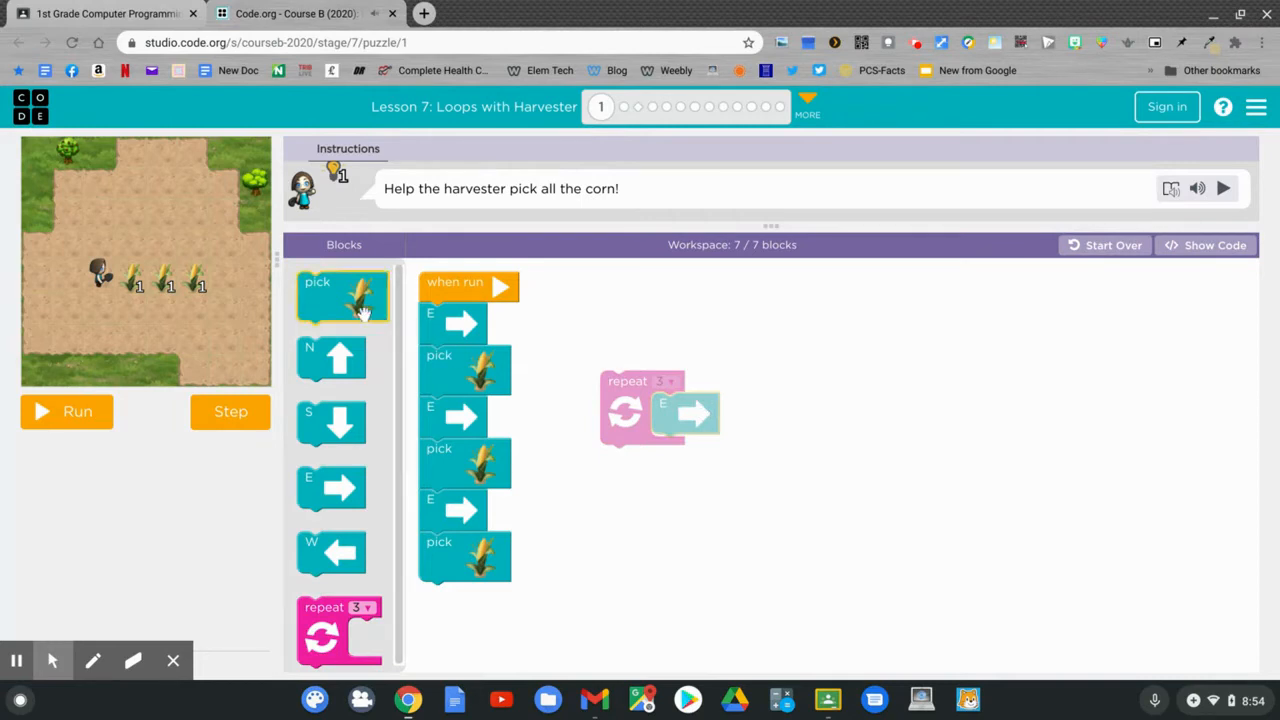
left_click_drag(342, 295, 690, 465)
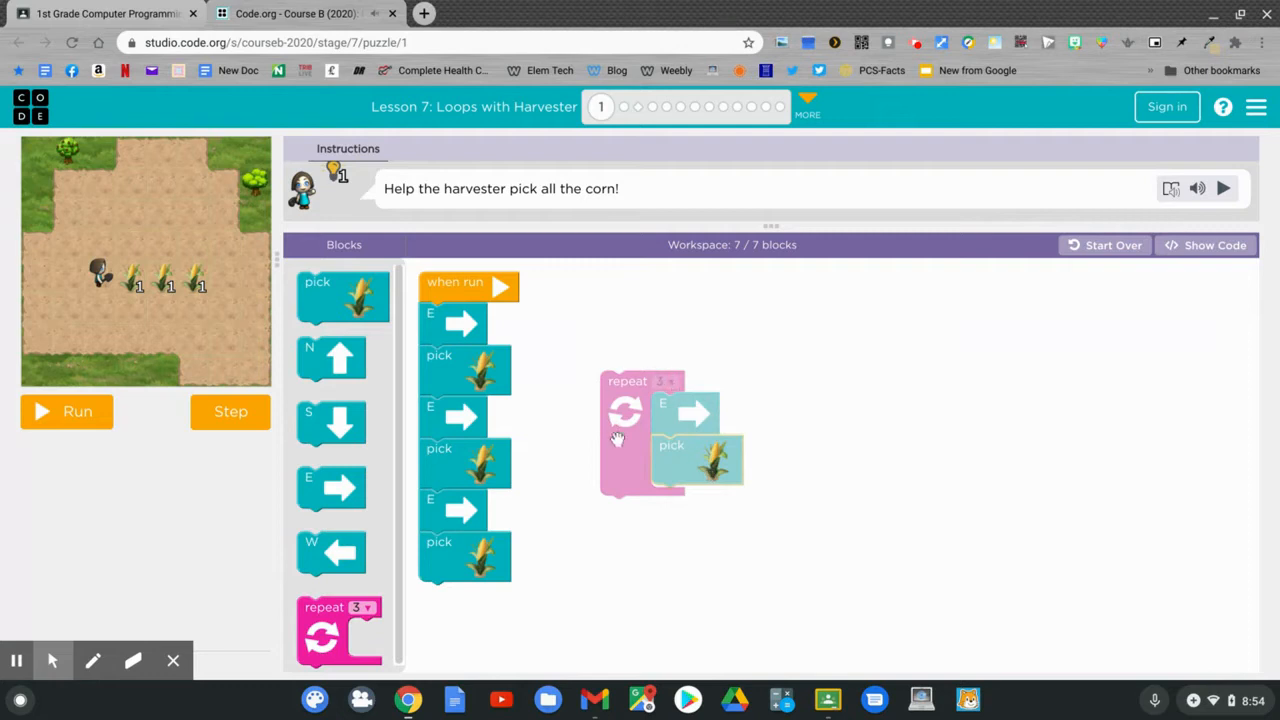
mouse_move(584, 364)
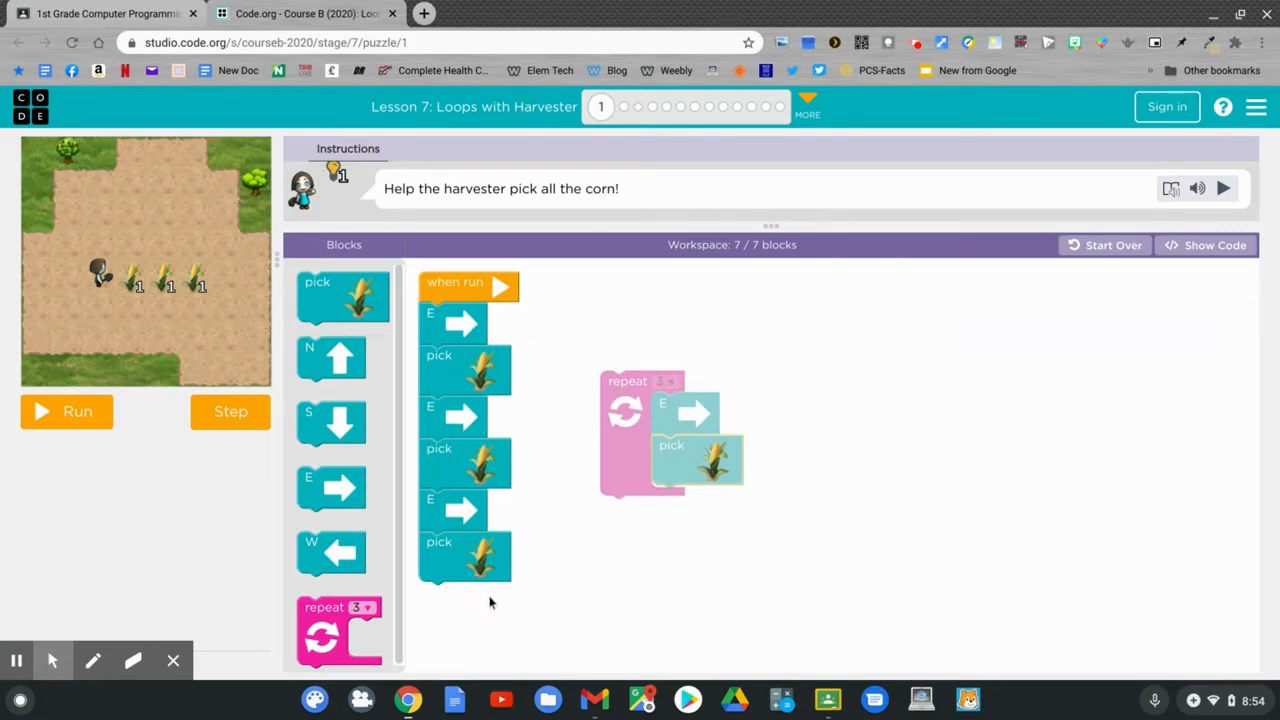
mouse_move(638, 542)
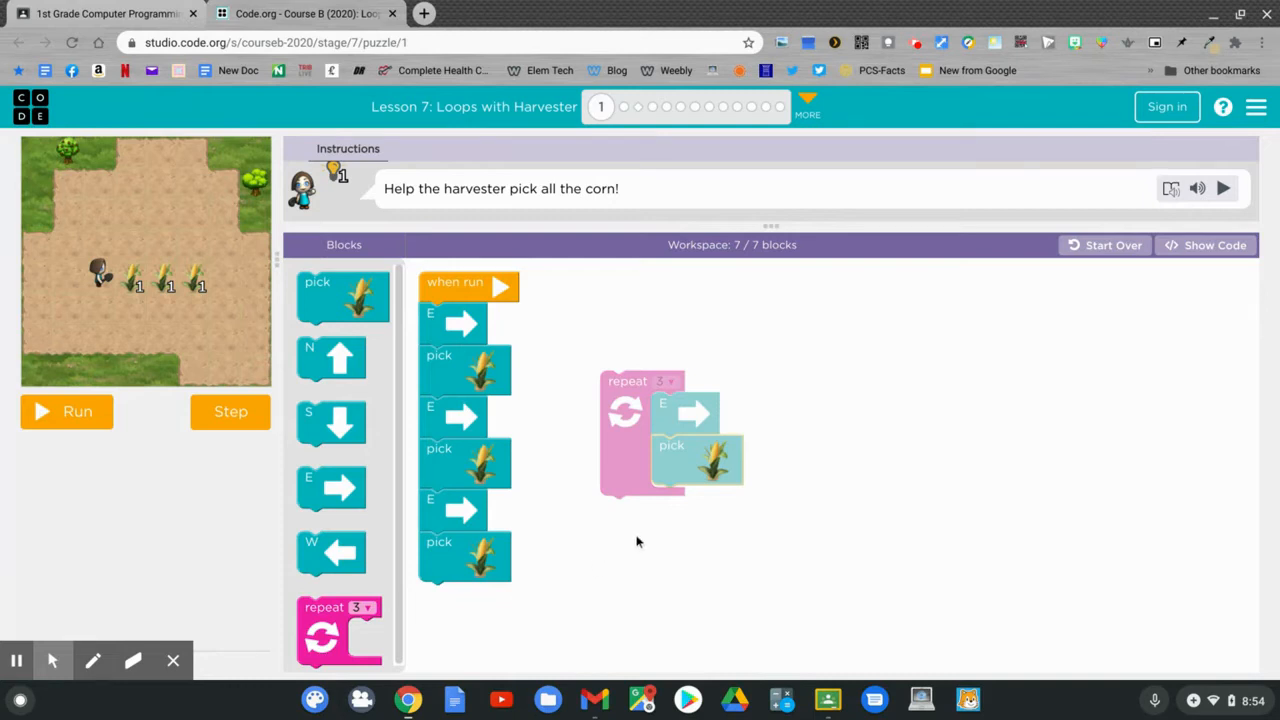
mouse_move(594, 414)
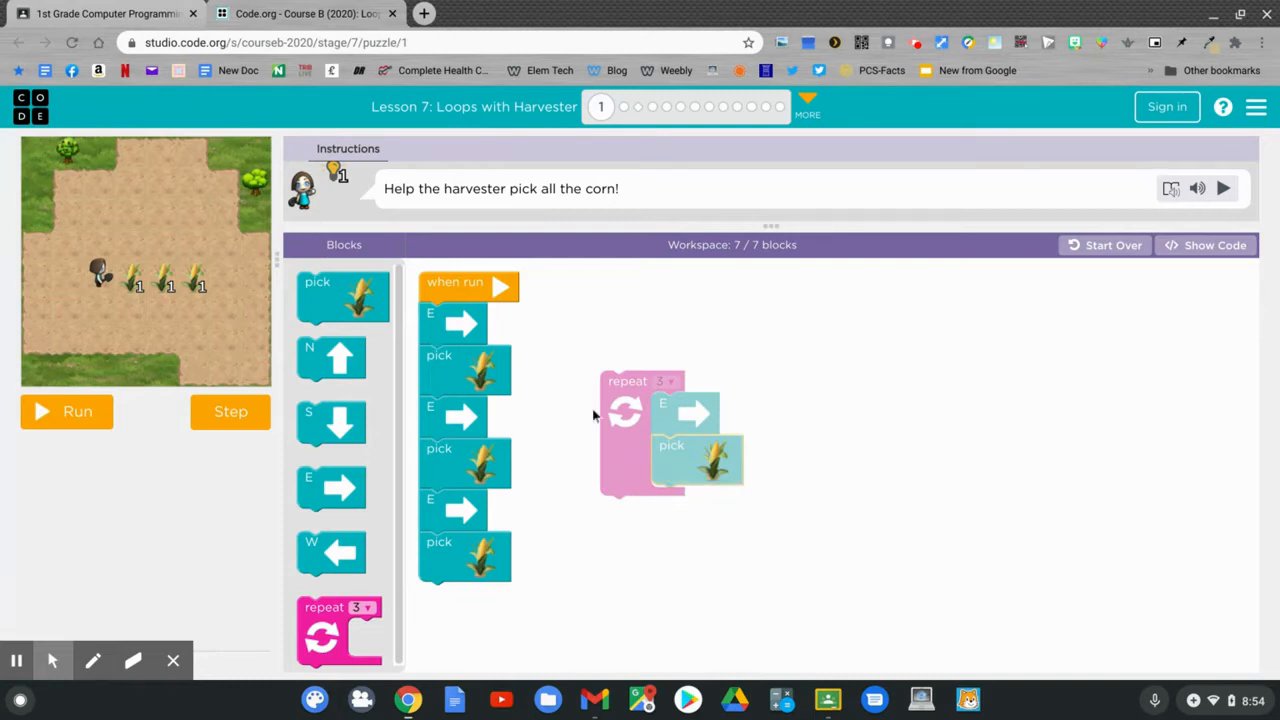
mouse_move(460, 574)
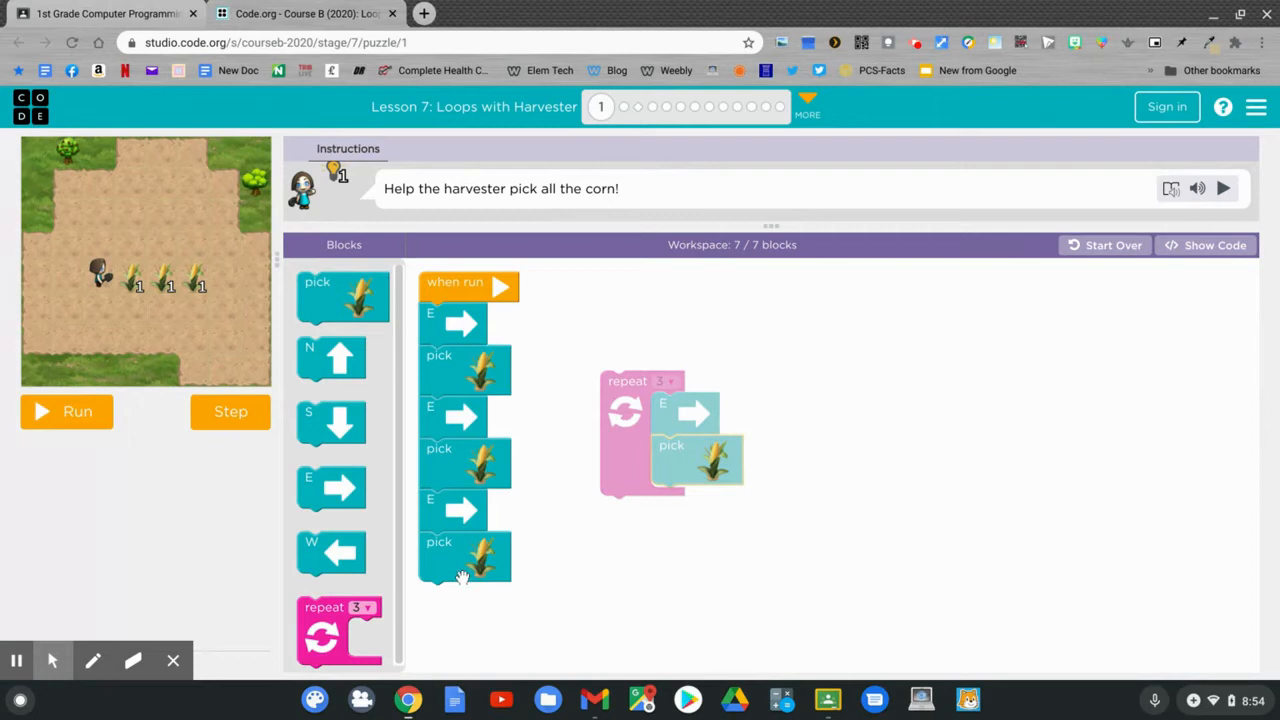
mouse_move(482, 465)
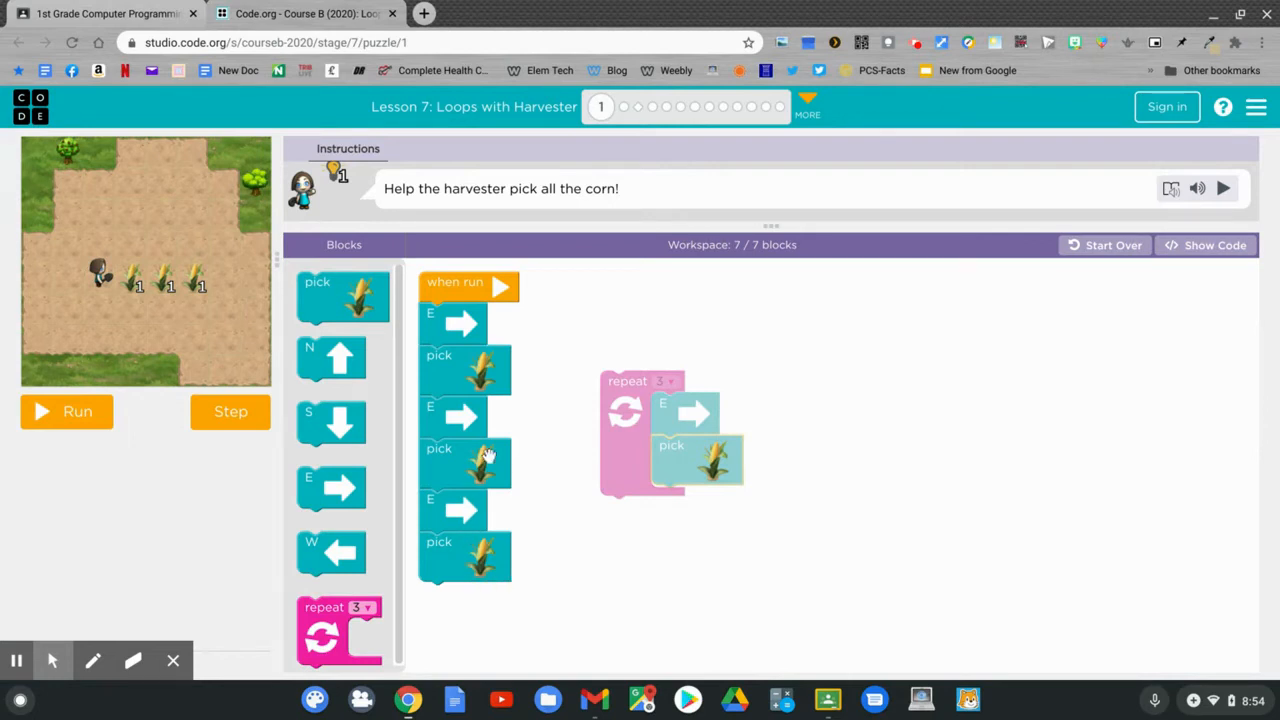
mouse_move(460, 325)
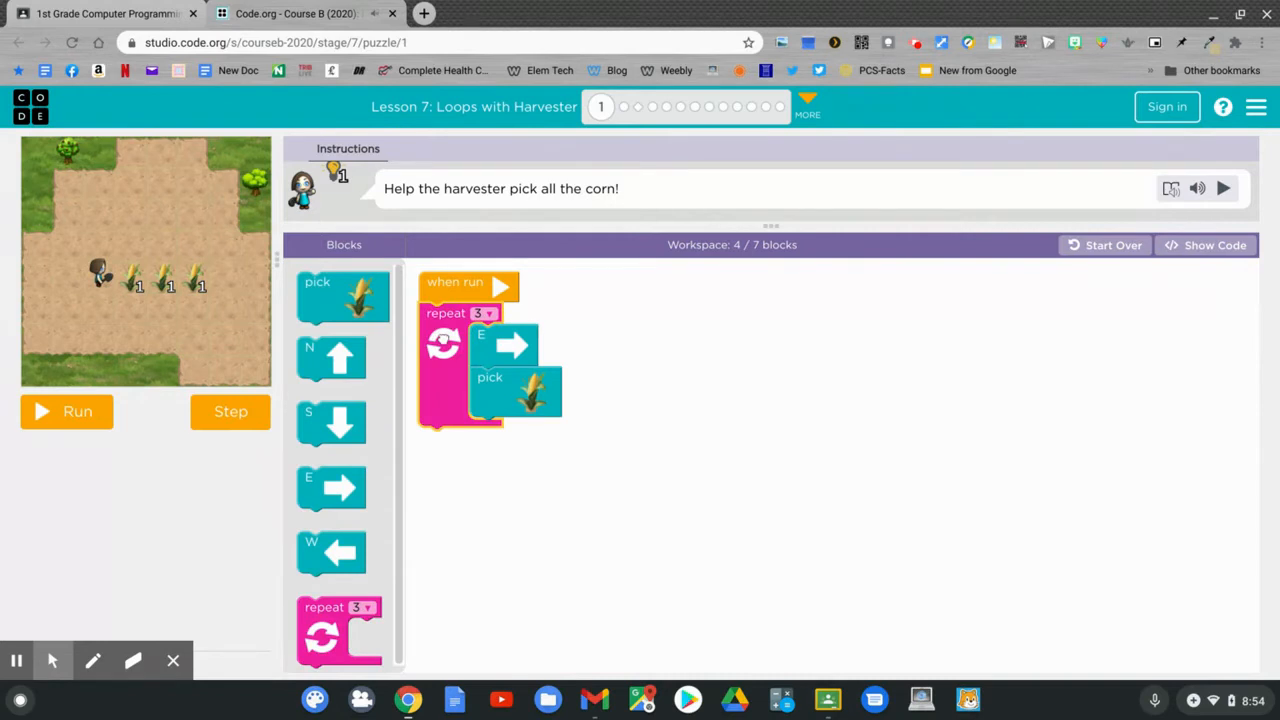
Run the repeat-3 loop program to solve Puzzle 1, then continue to Puzzle 2
left_click(66, 412)
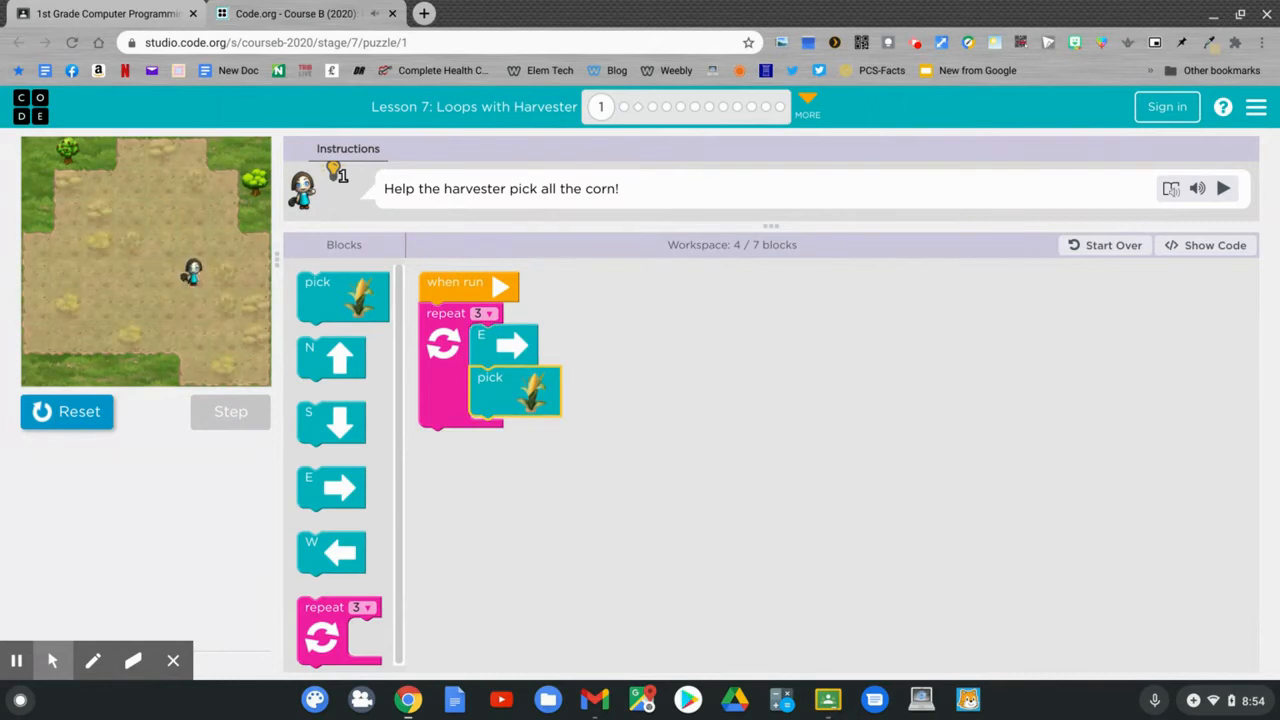
left_click(1231, 188)
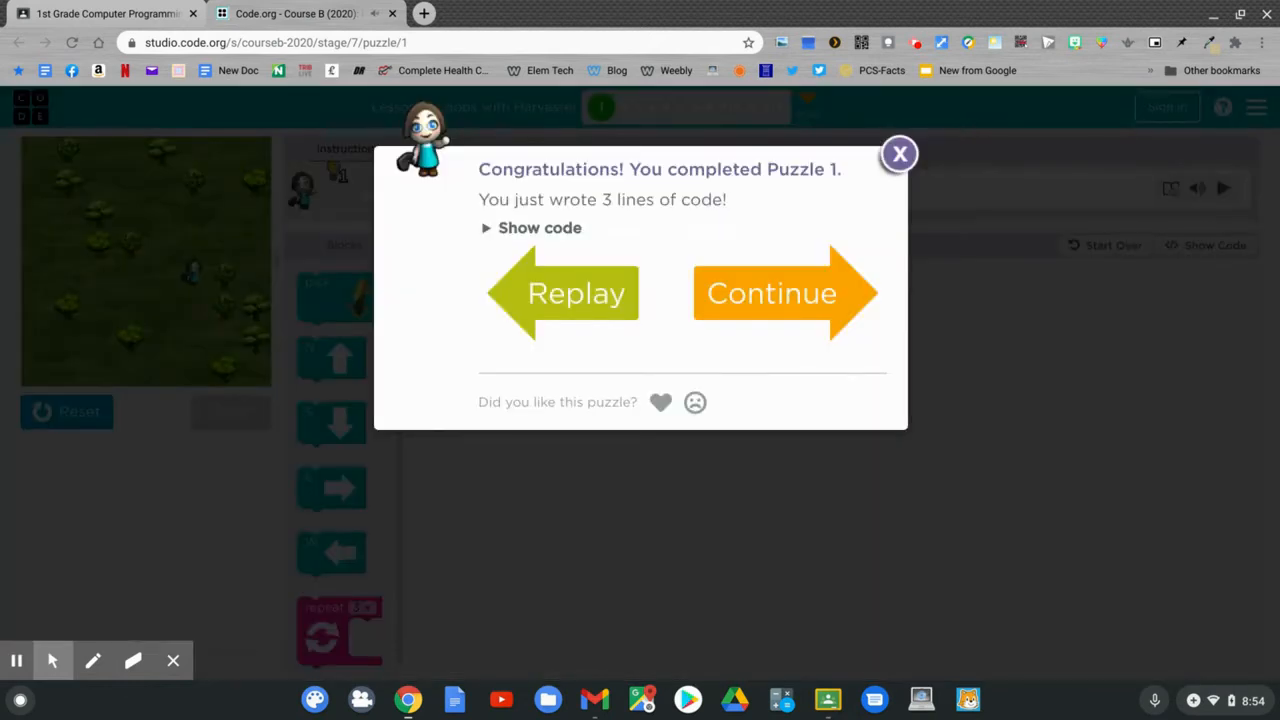
mouse_move(768, 261)
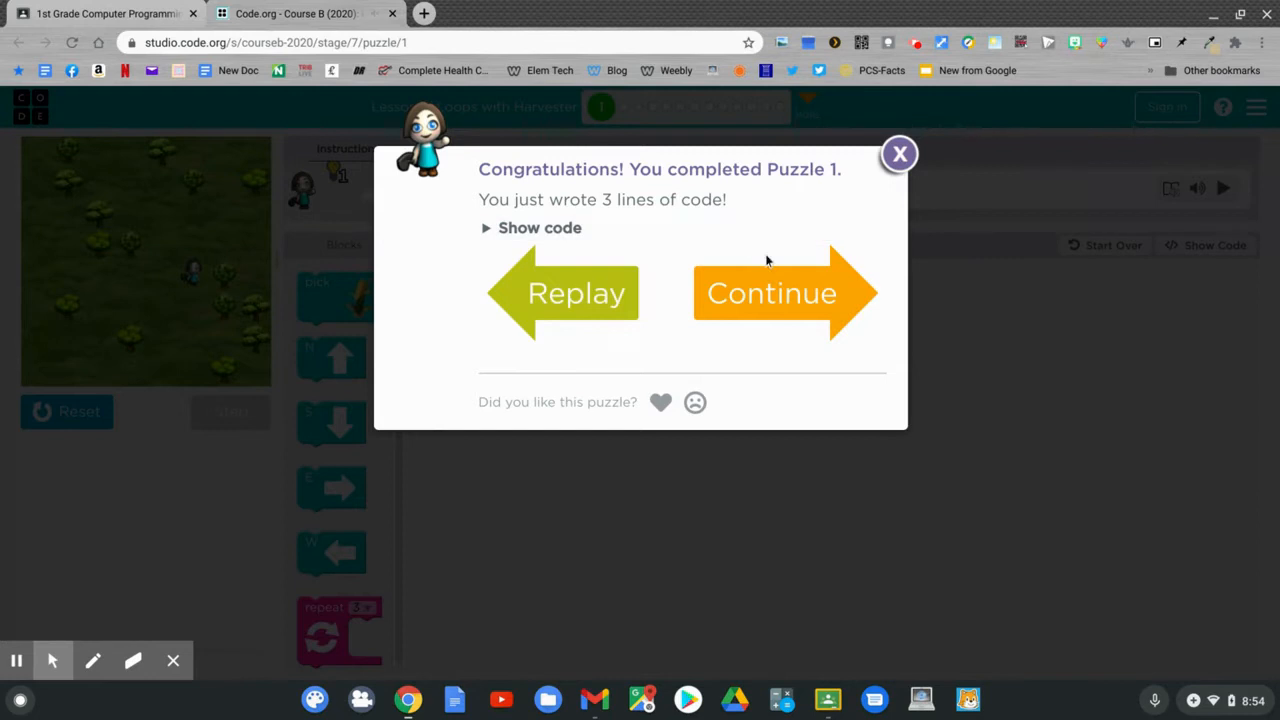
left_click(770, 293)
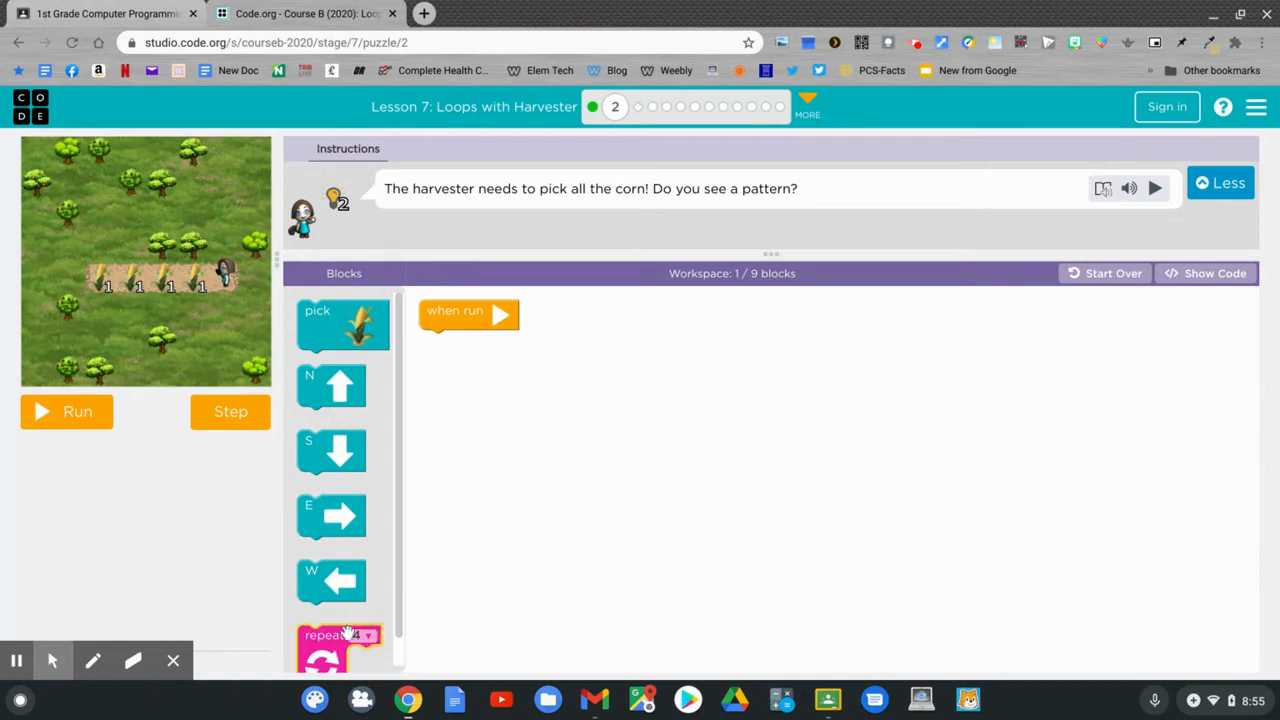
Attach a repeat-4 loop under 'when run' holding move west then pick corn
left_click_drag(340, 635, 487, 590)
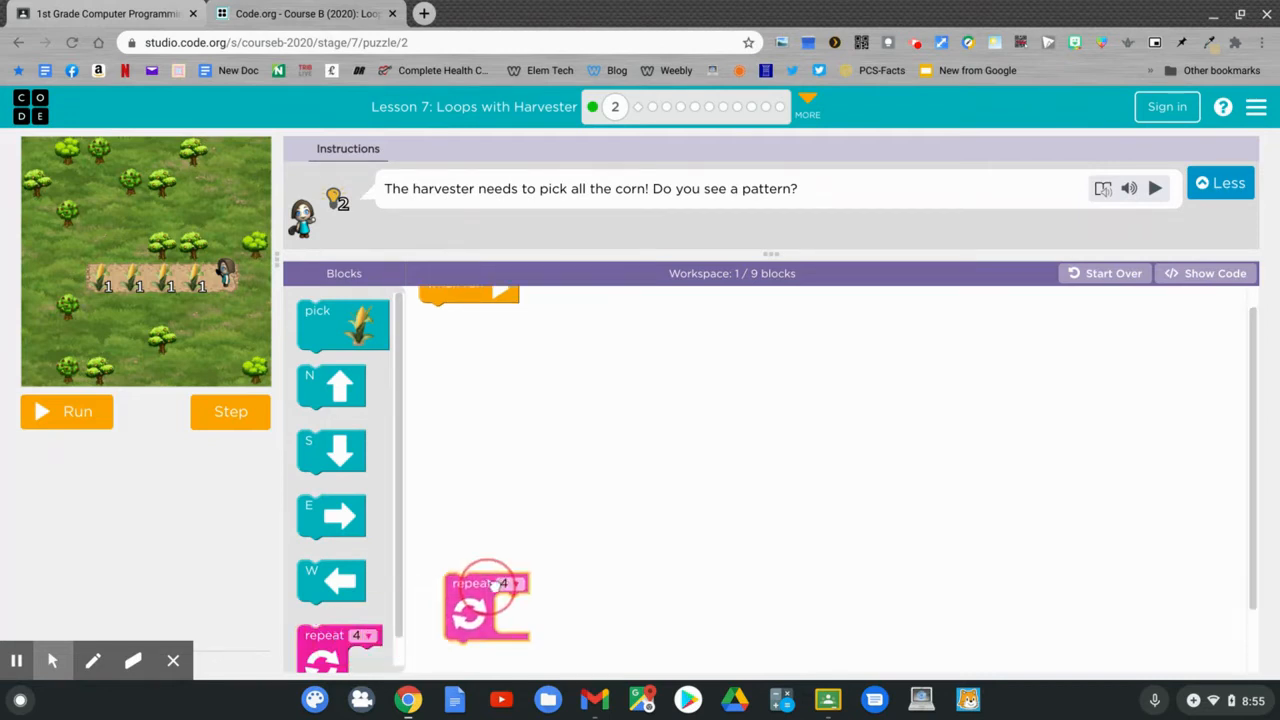
left_click_drag(485, 600, 463, 350)
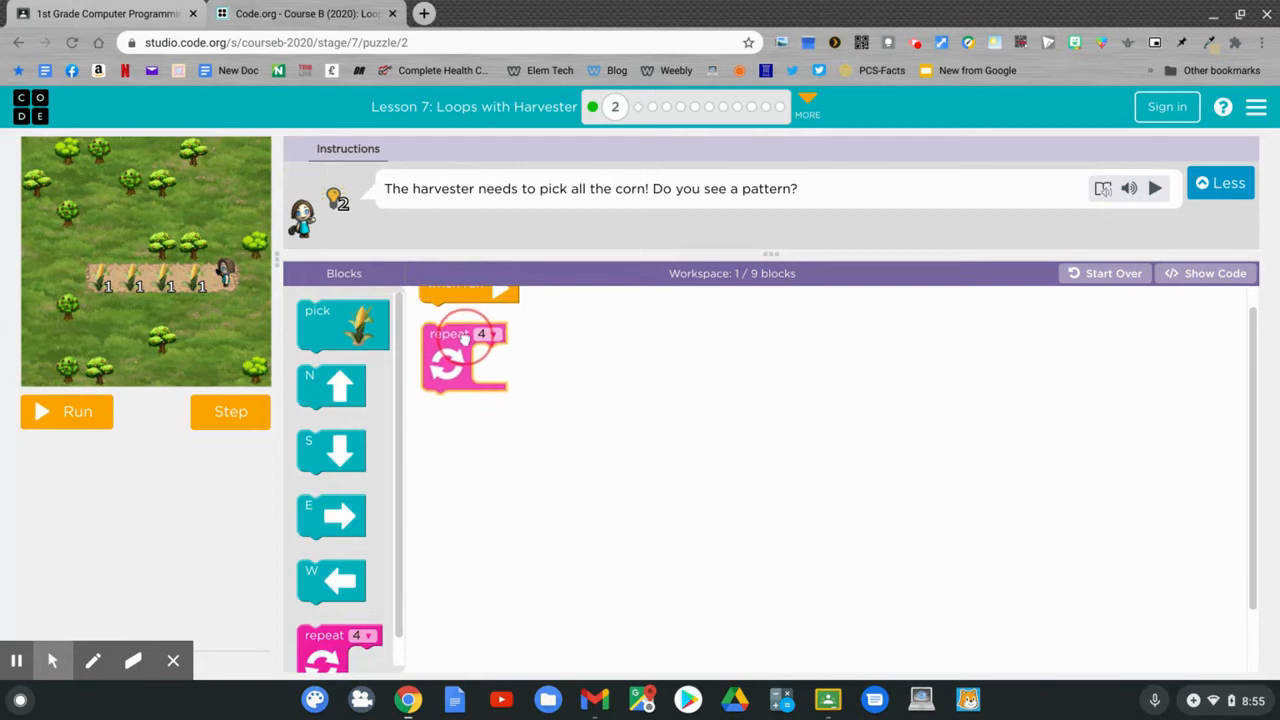
left_click_drag(463, 350, 460, 365)
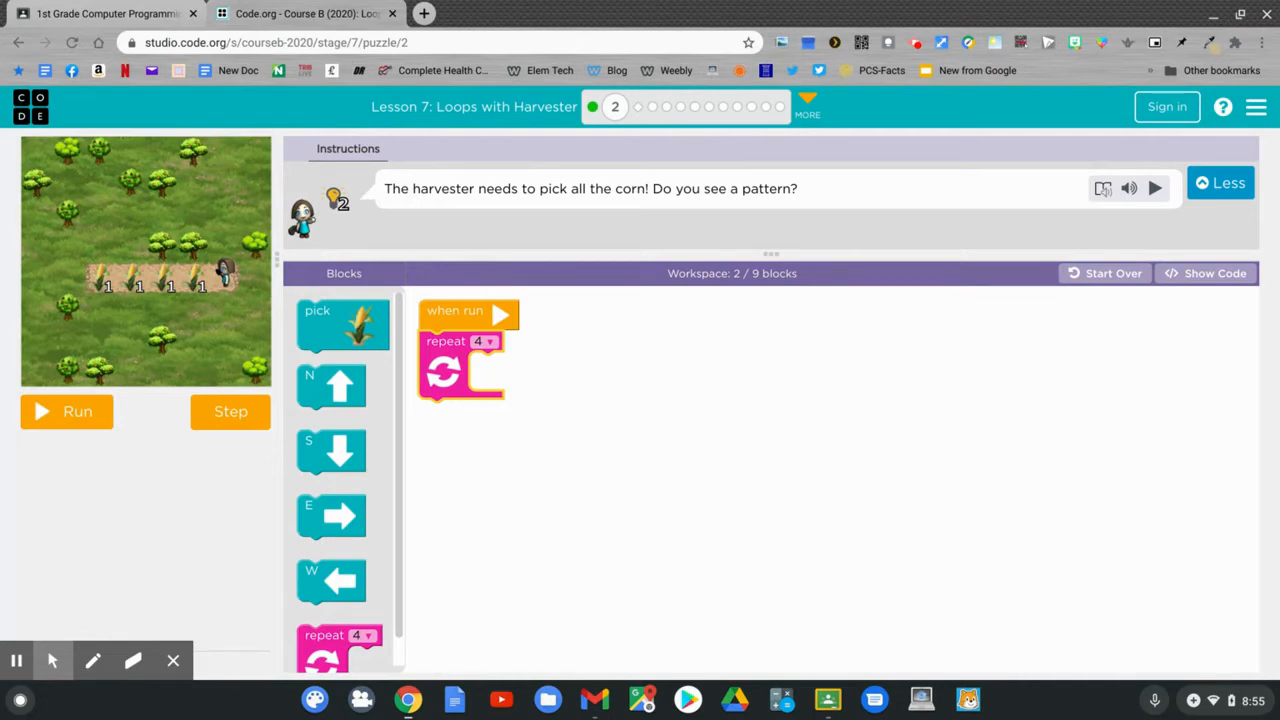
mouse_move(335, 582)
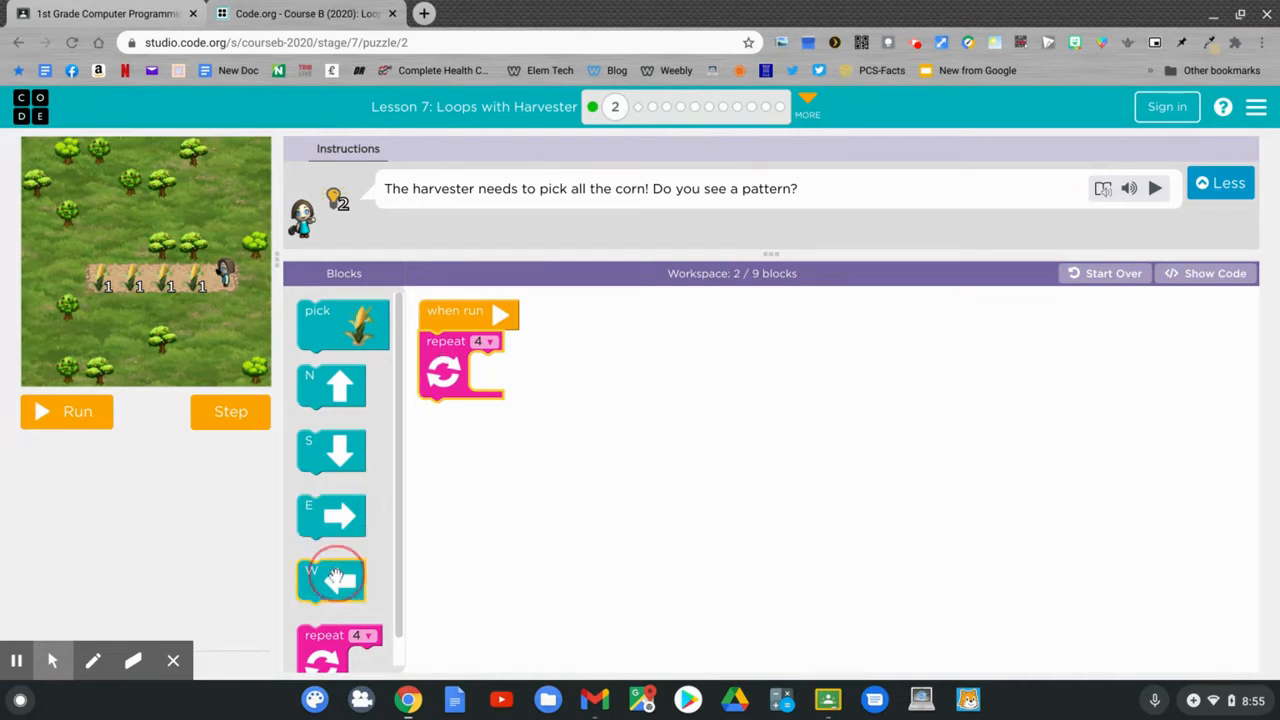
left_click_drag(335, 575, 510, 373)
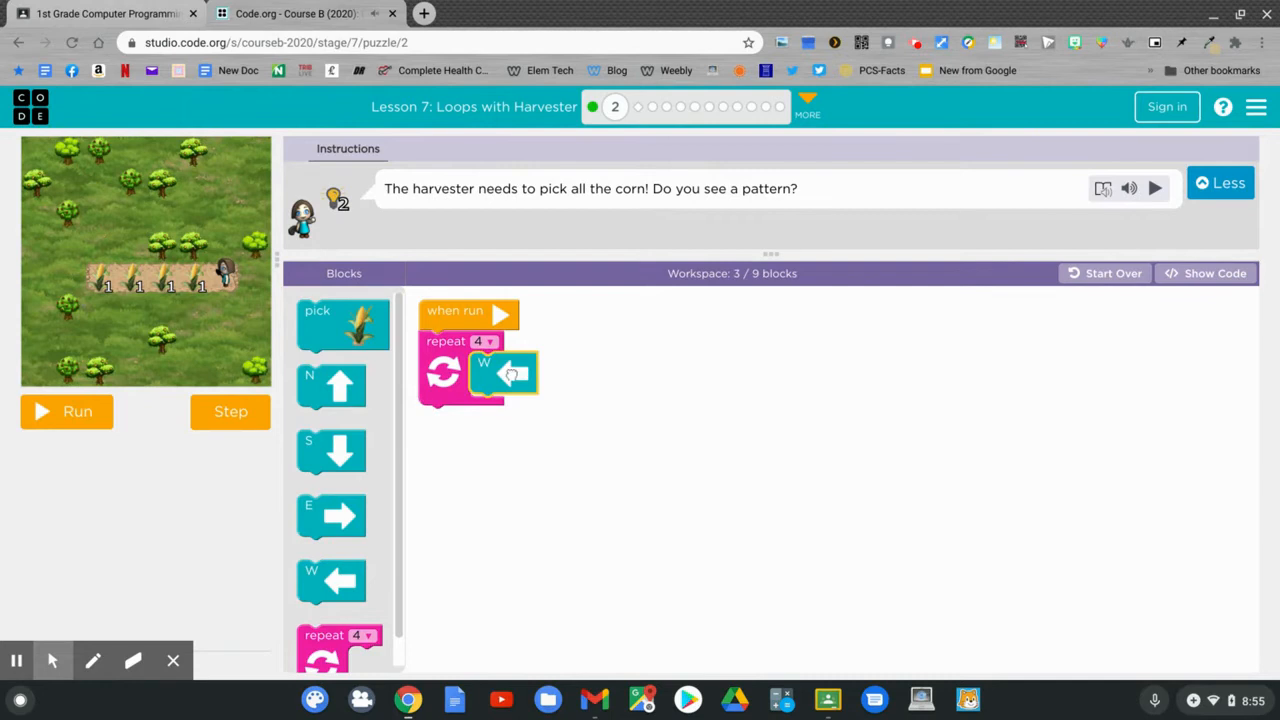
left_click_drag(343, 325, 500, 415)
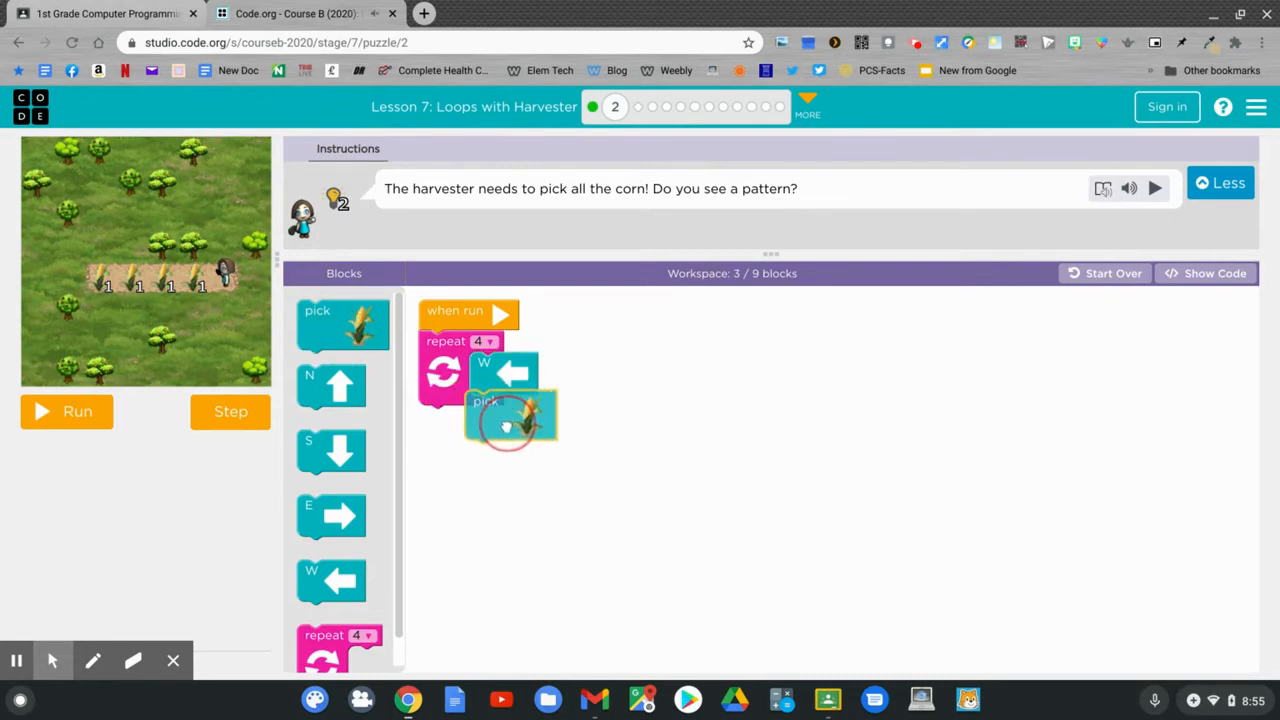
left_click_drag(510, 415, 490, 410)
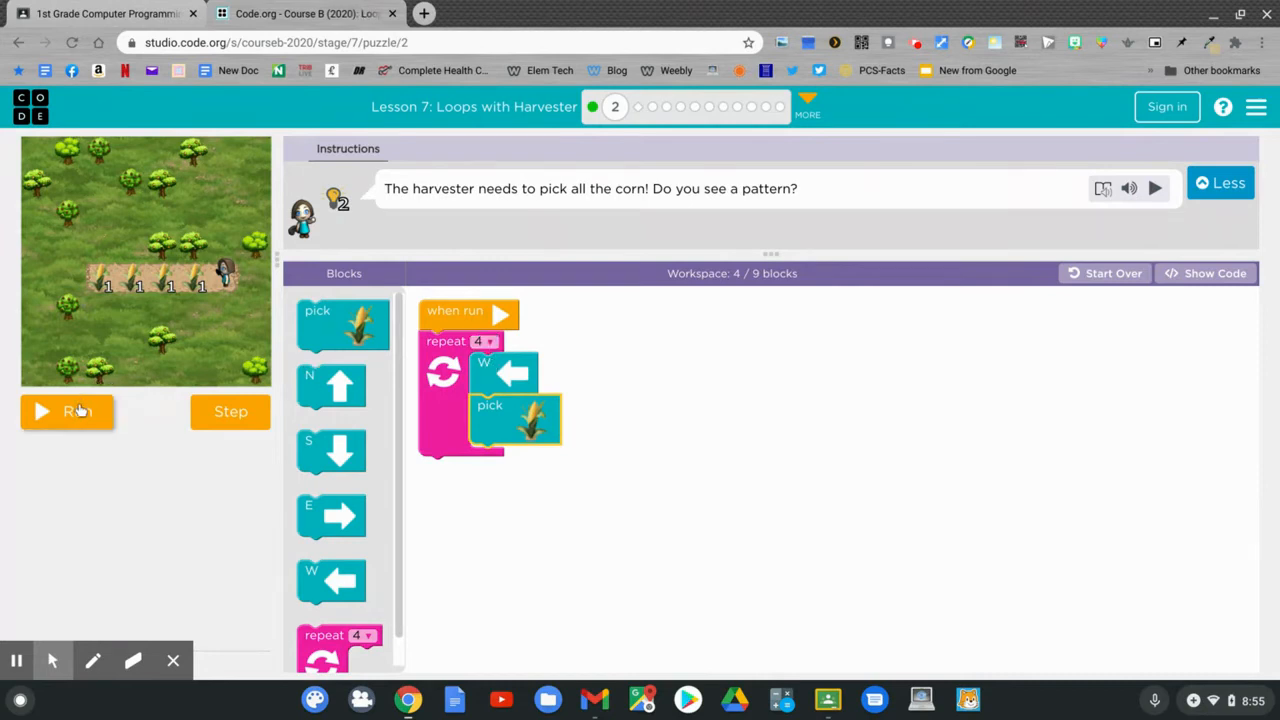
Run the harvester program and continue past the congratulations dialog
left_click(67, 412)
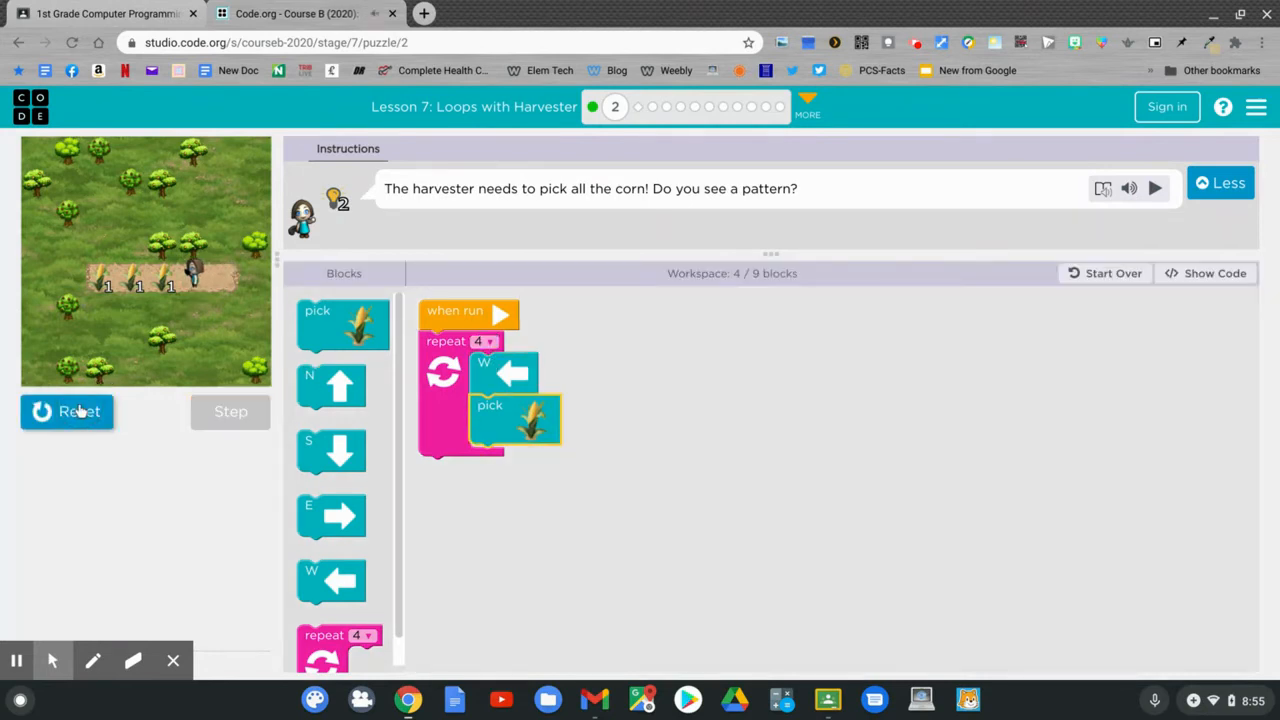
left_click(66, 412)
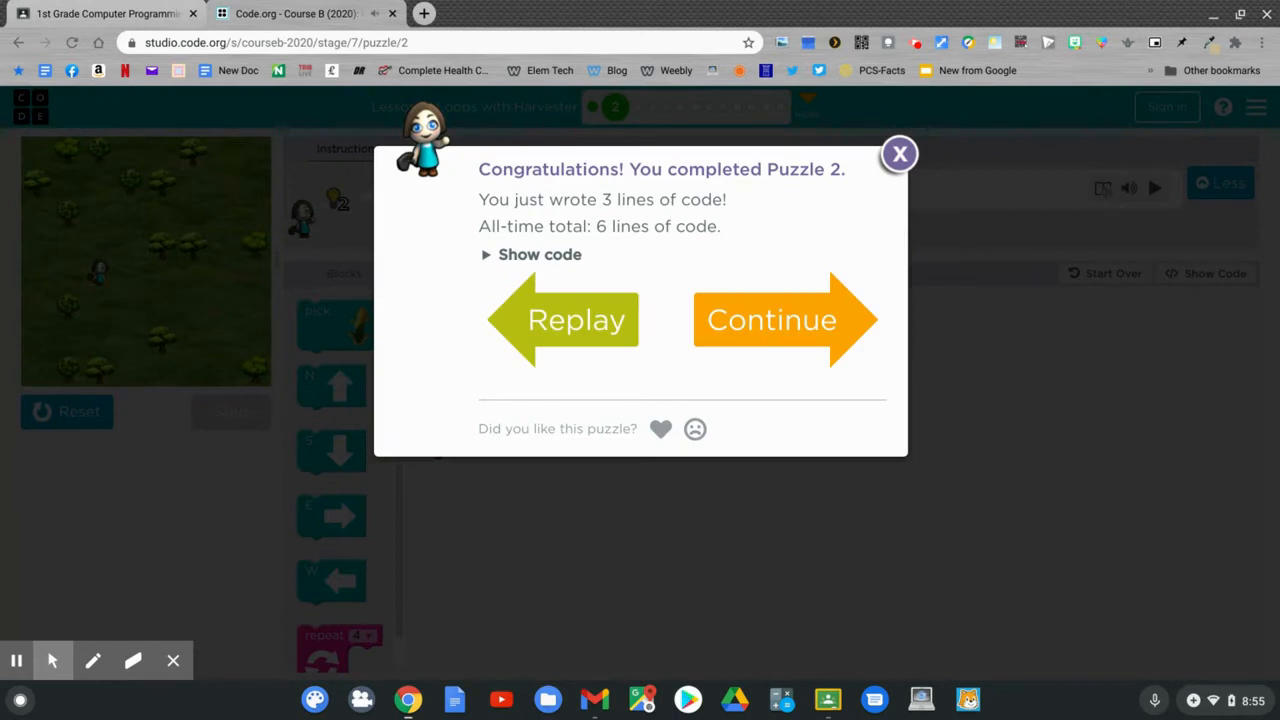
mouse_move(348, 345)
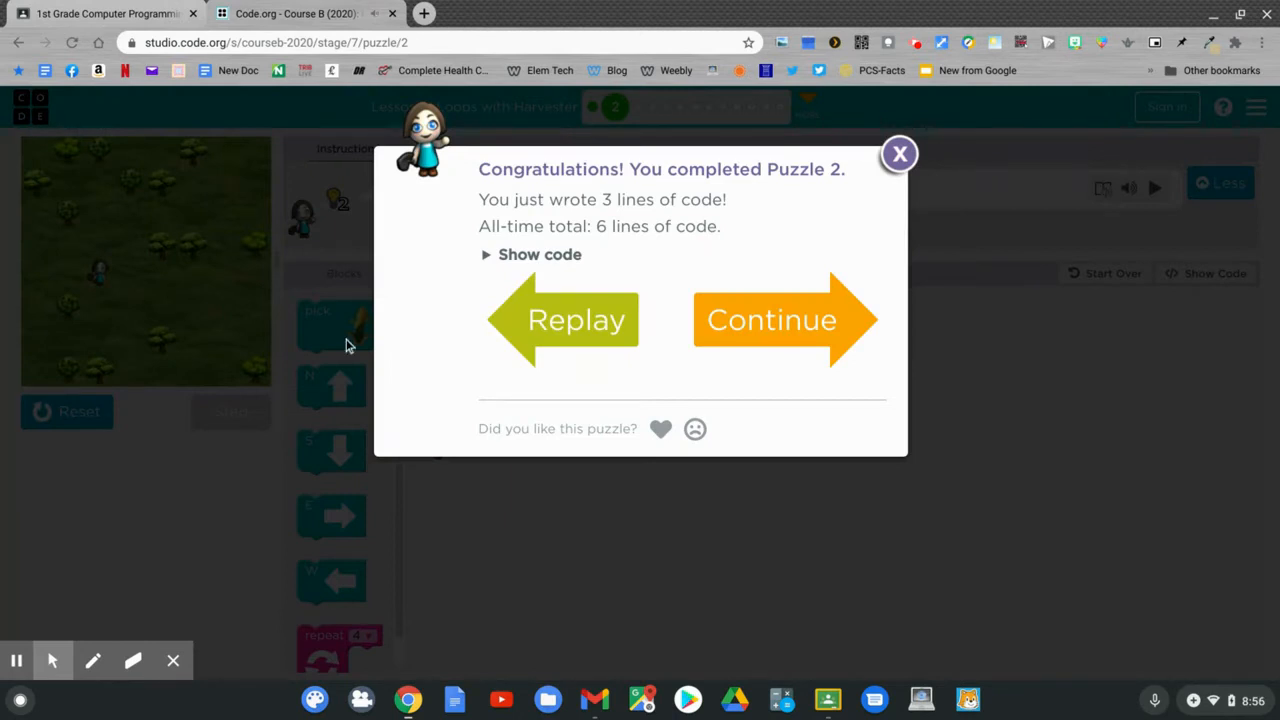
left_click(770, 319)
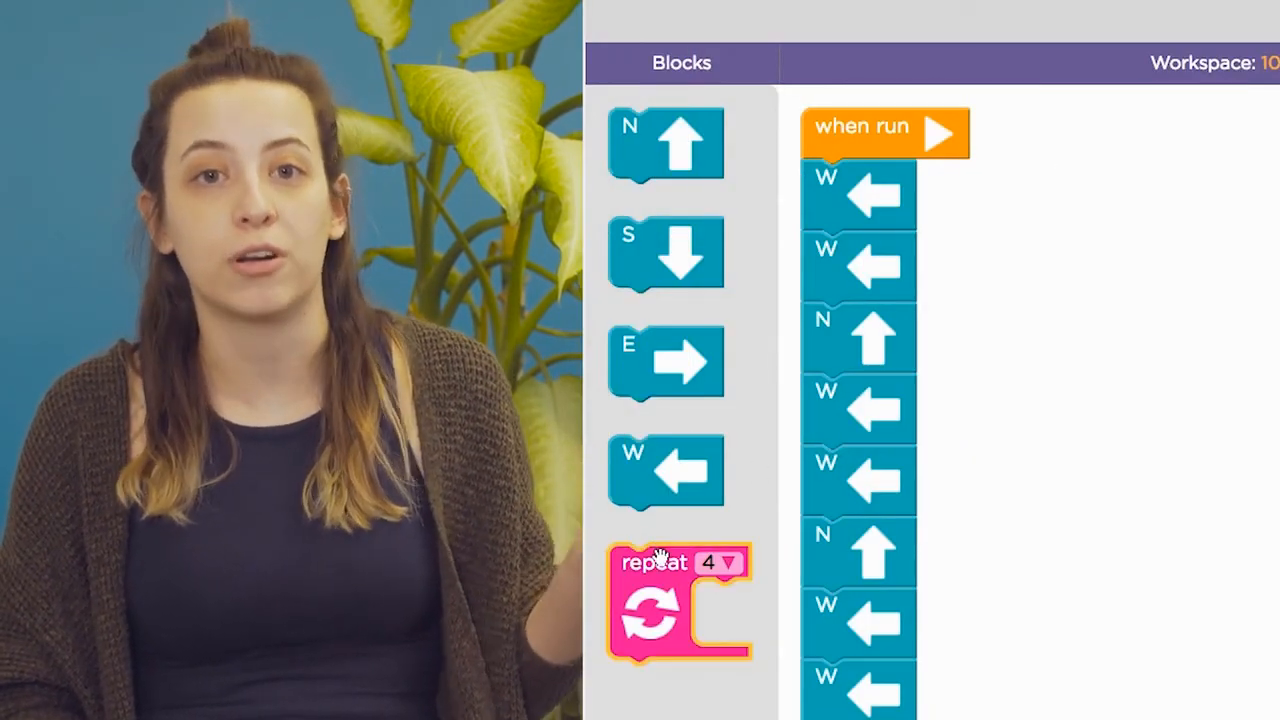
Watch the Repeat Blocks video demo of a repeat-3 loop with west and north moves
left_click_drag(655, 600, 1065, 200)
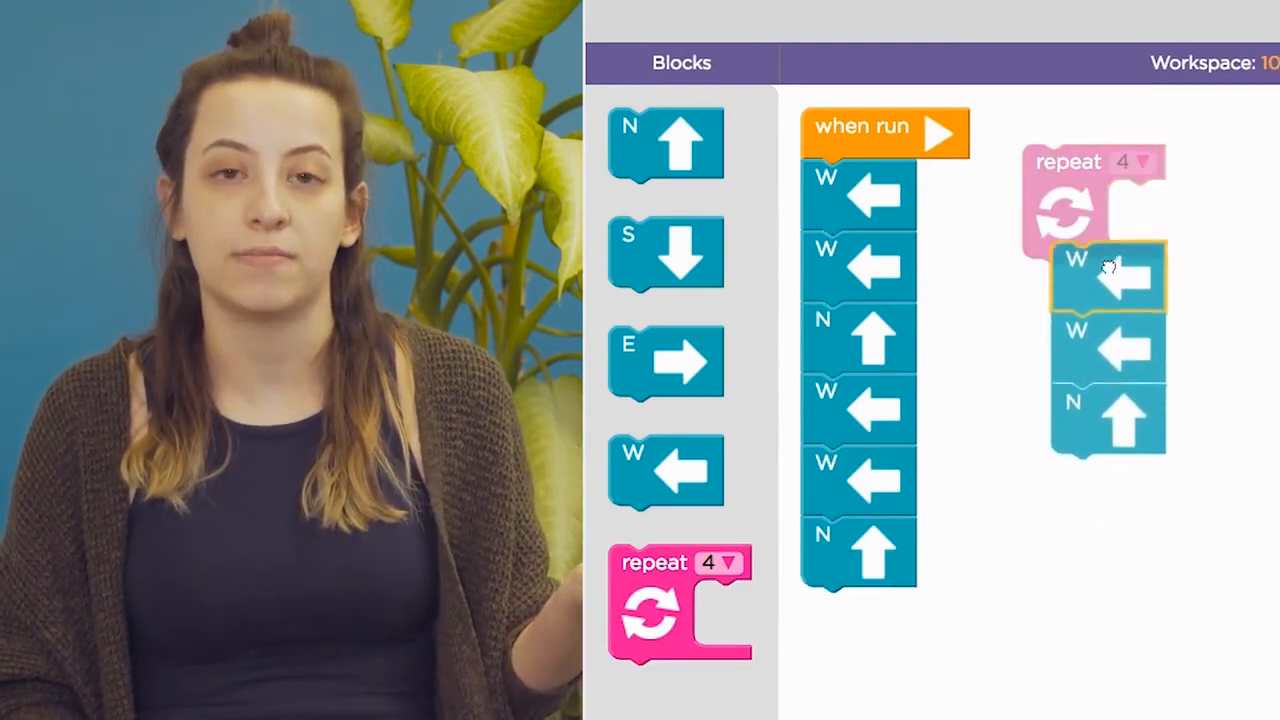
left_click(1145, 162)
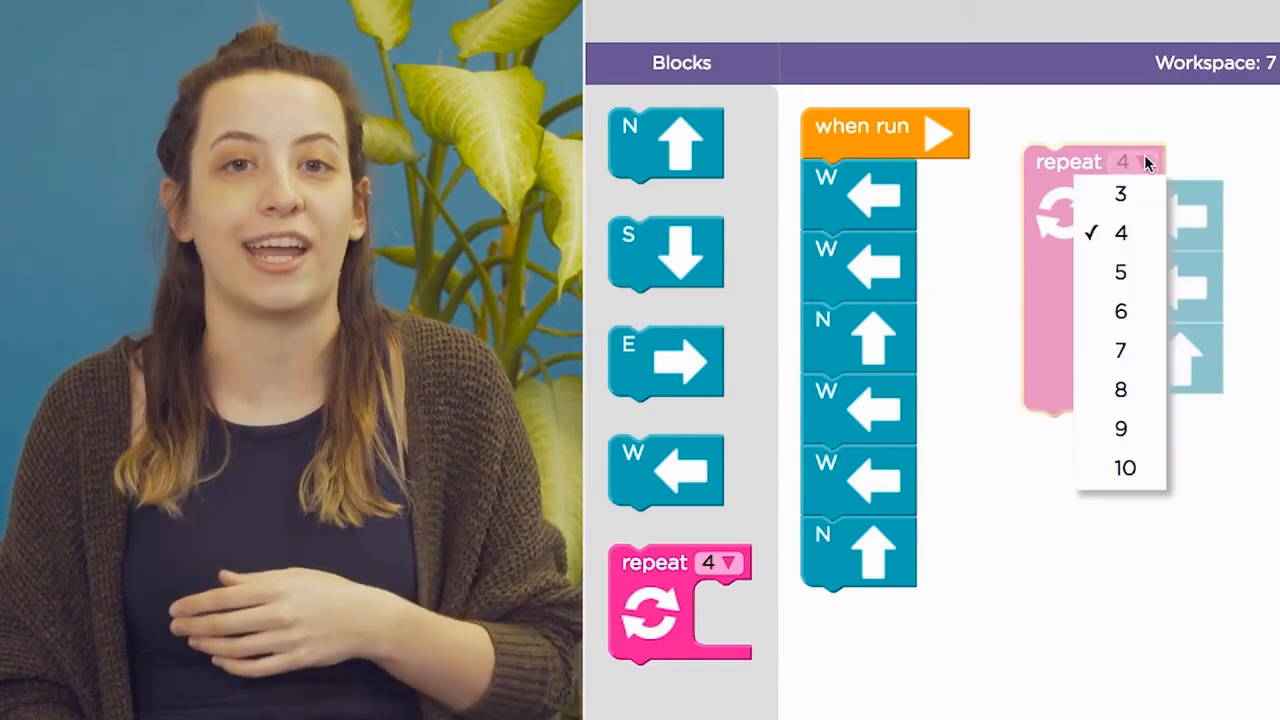
left_click(1117, 194)
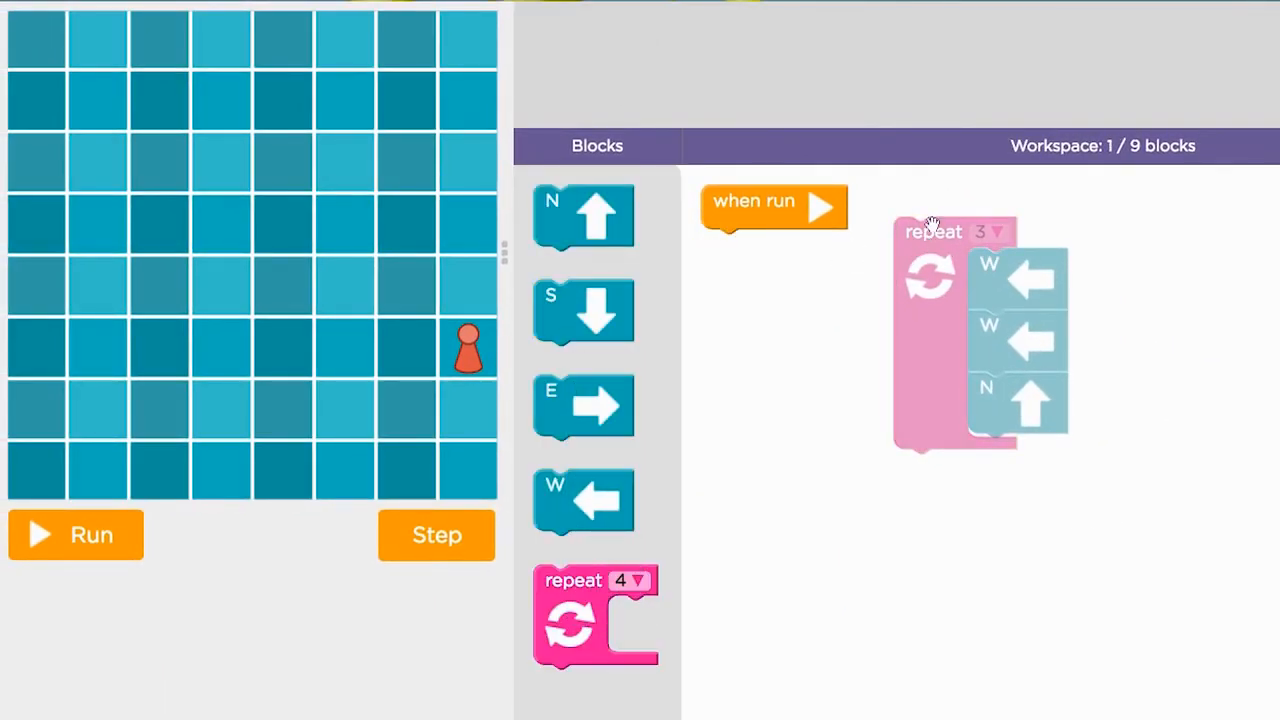
Let the Repeat Blocks video finish and exit to the Video: Loops page
left_click_drag(932, 231, 760, 246)
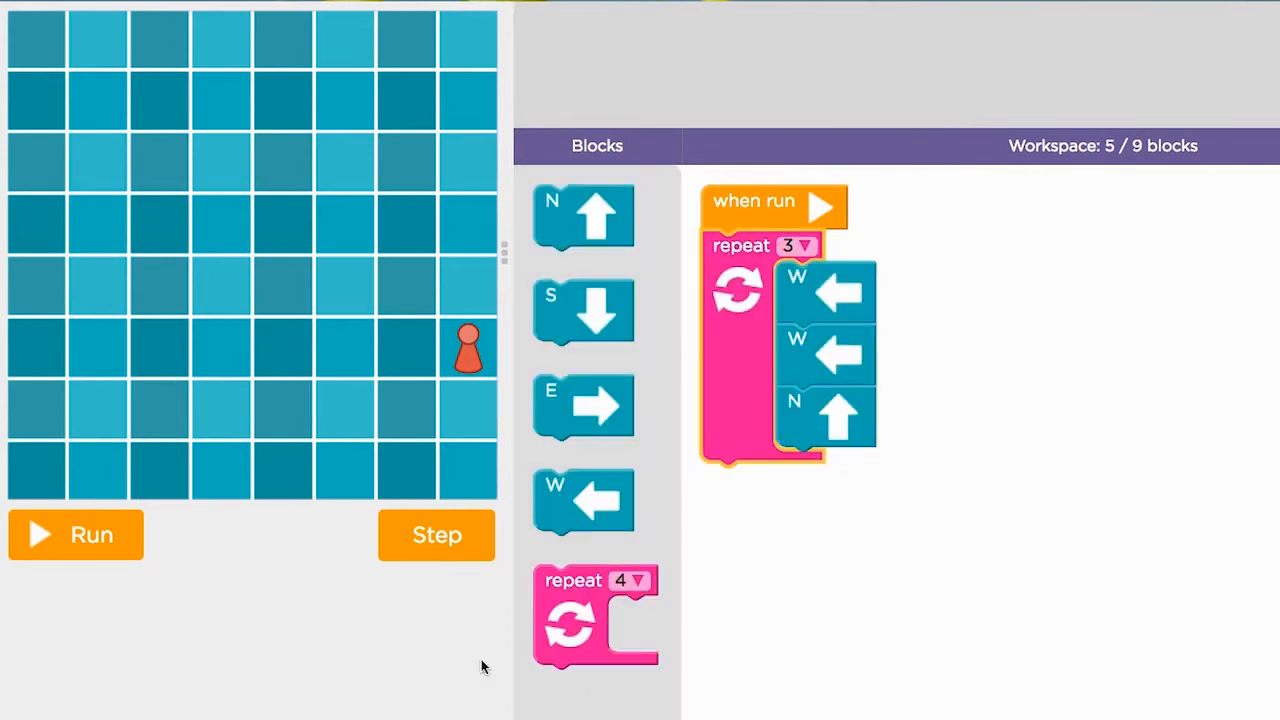
left_click(75, 535)
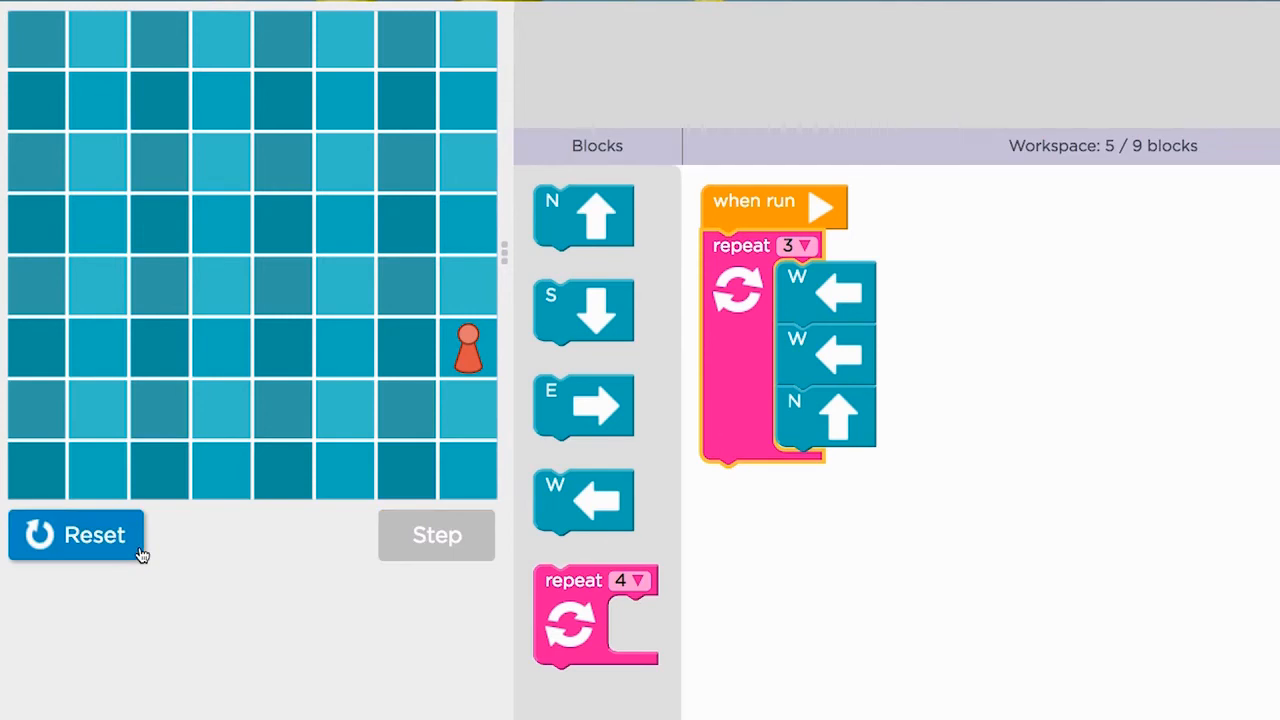
left_click(435, 535)
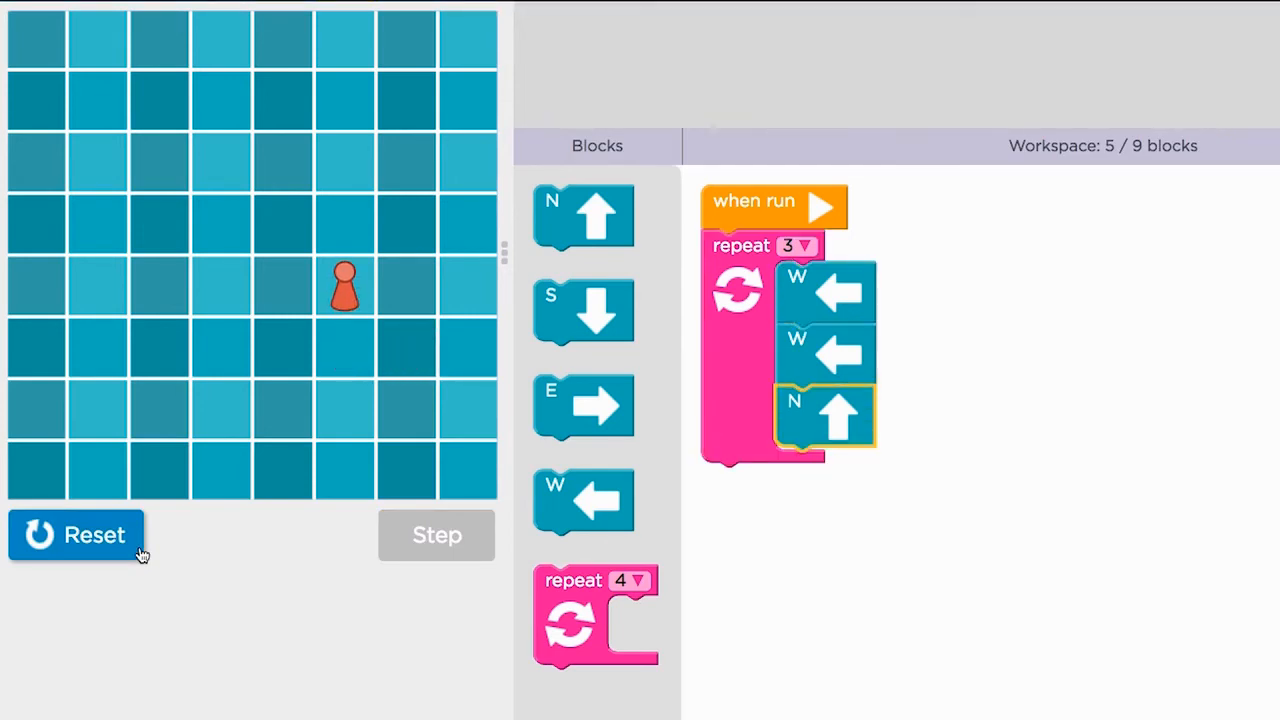
left_click(436, 535)
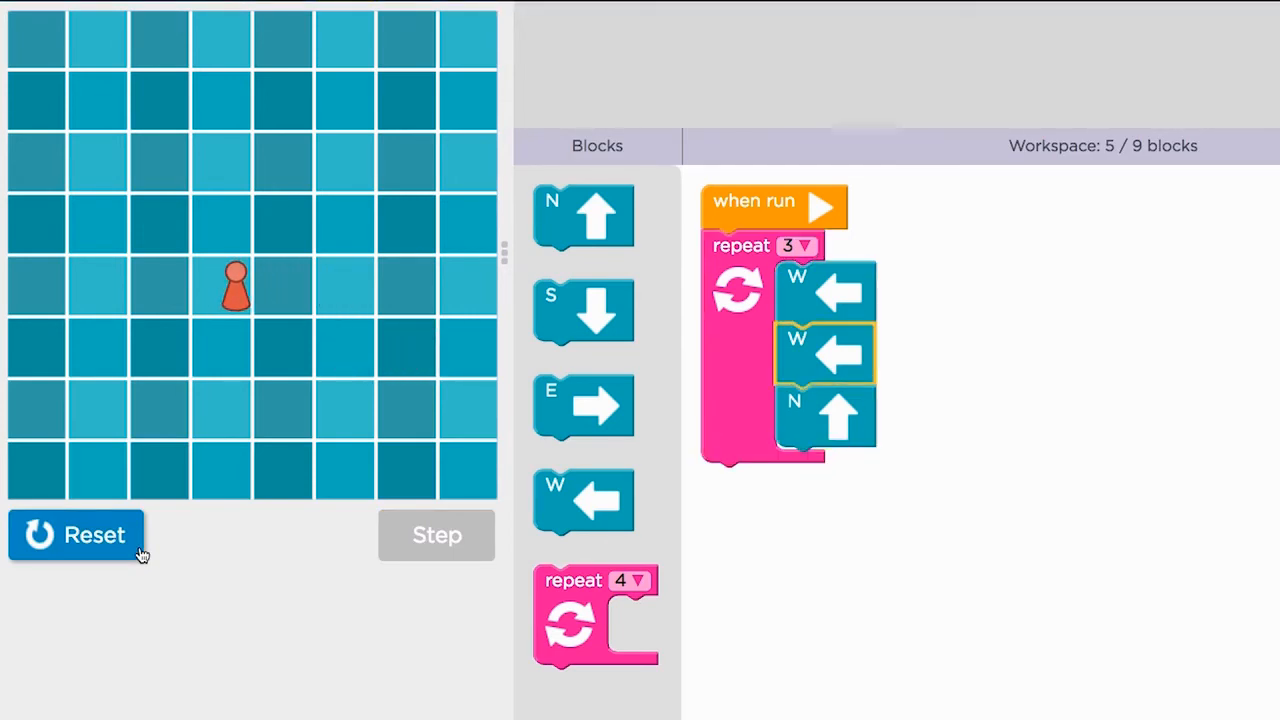
left_click(435, 535)
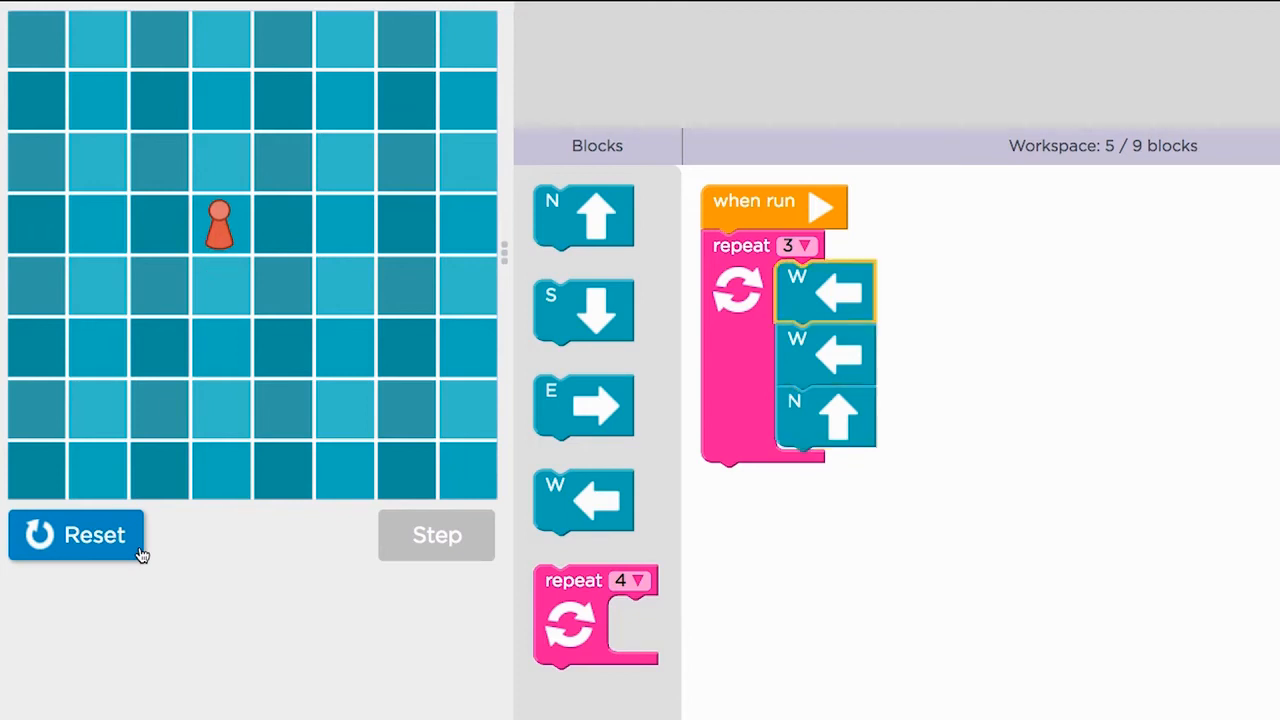
left_click(436, 535)
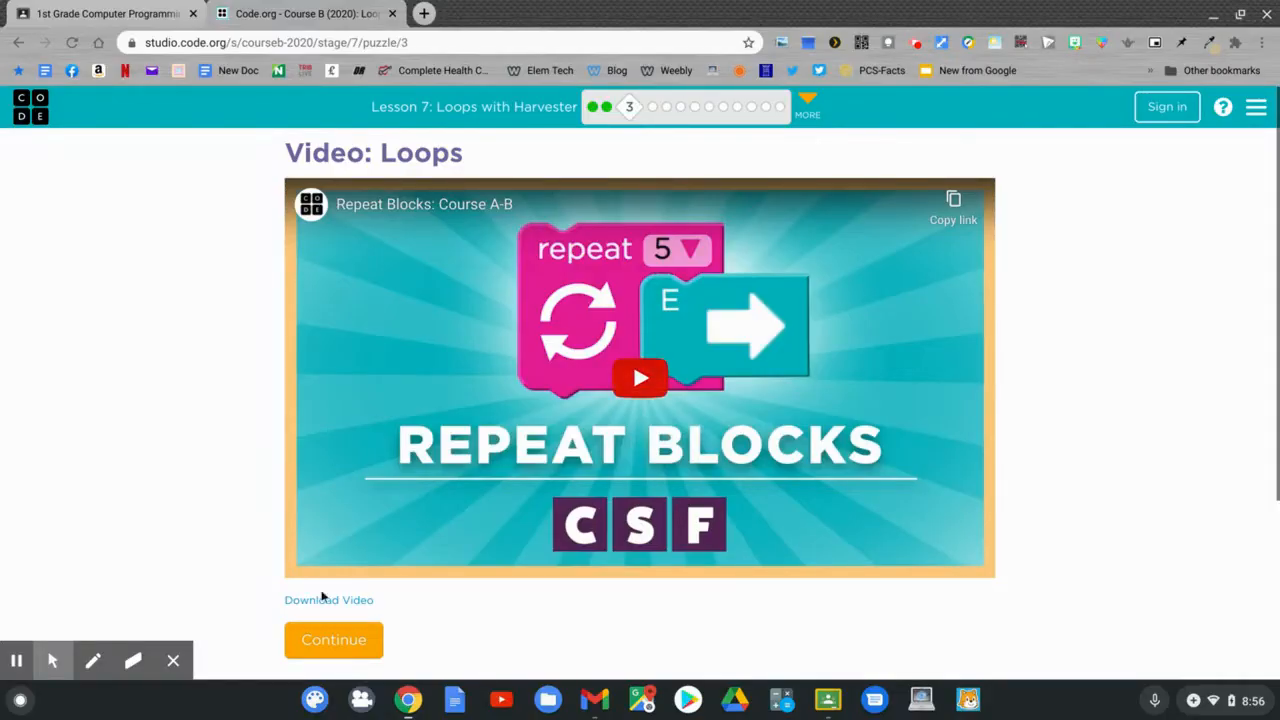
Move on to Puzzle 4 and attach a repeat loop under 'when run'
left_click(333, 640)
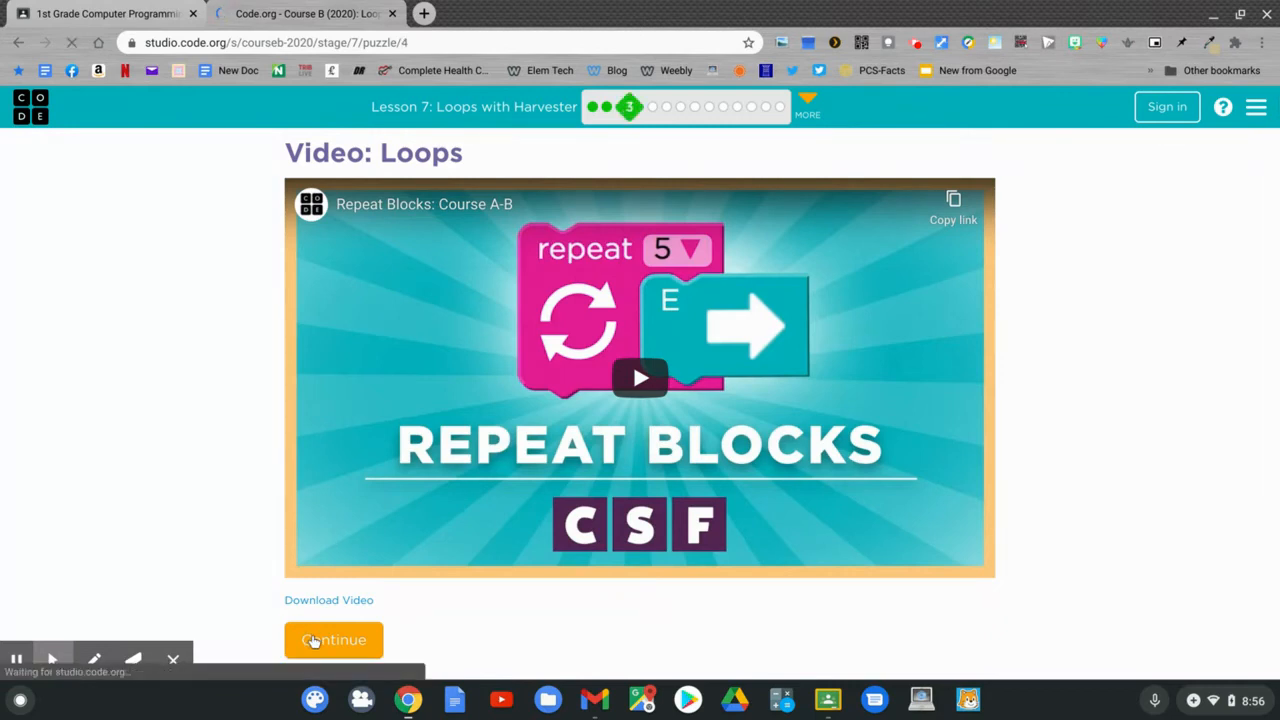
left_click(333, 639)
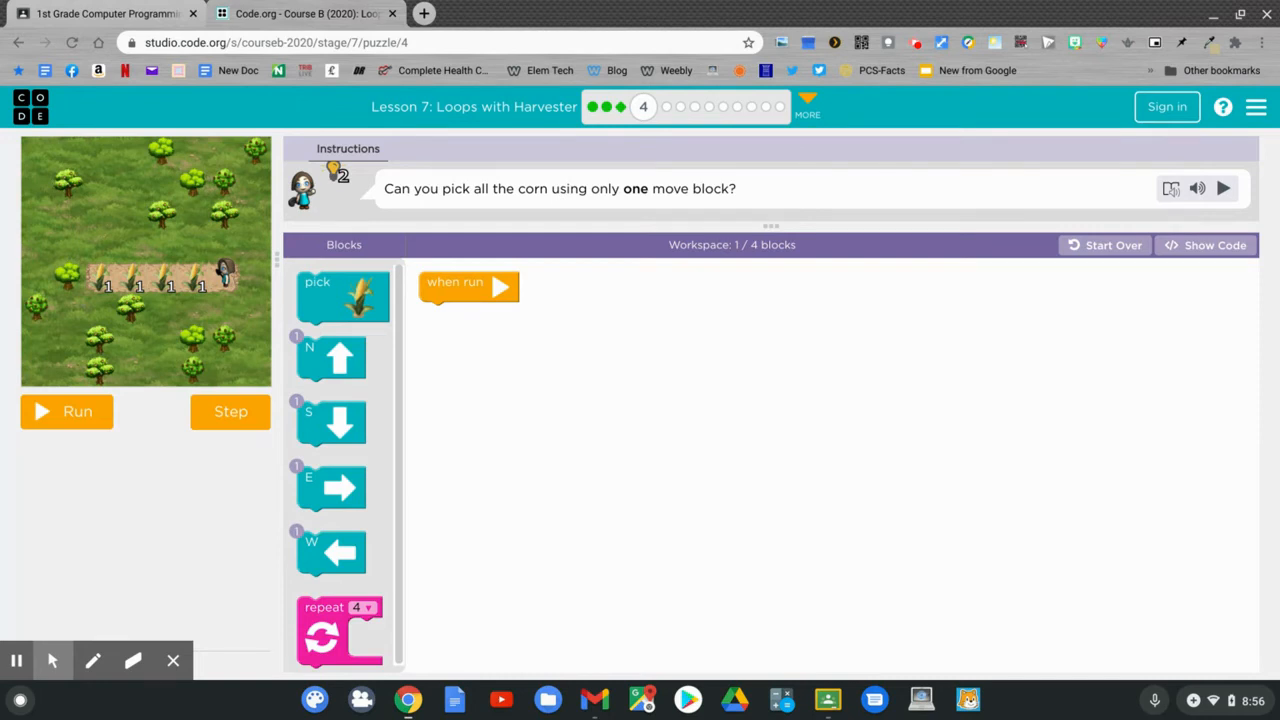
left_click_drag(340, 630, 455, 575)
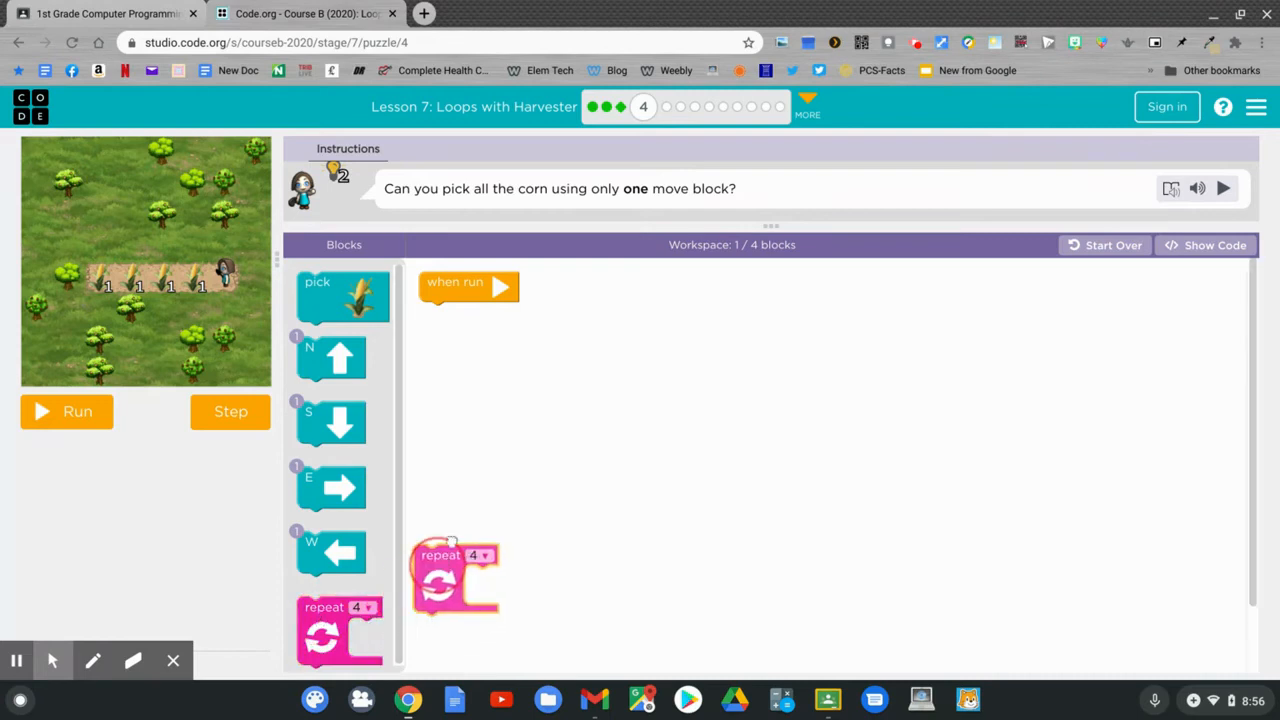
left_click_drag(455, 575, 460, 335)
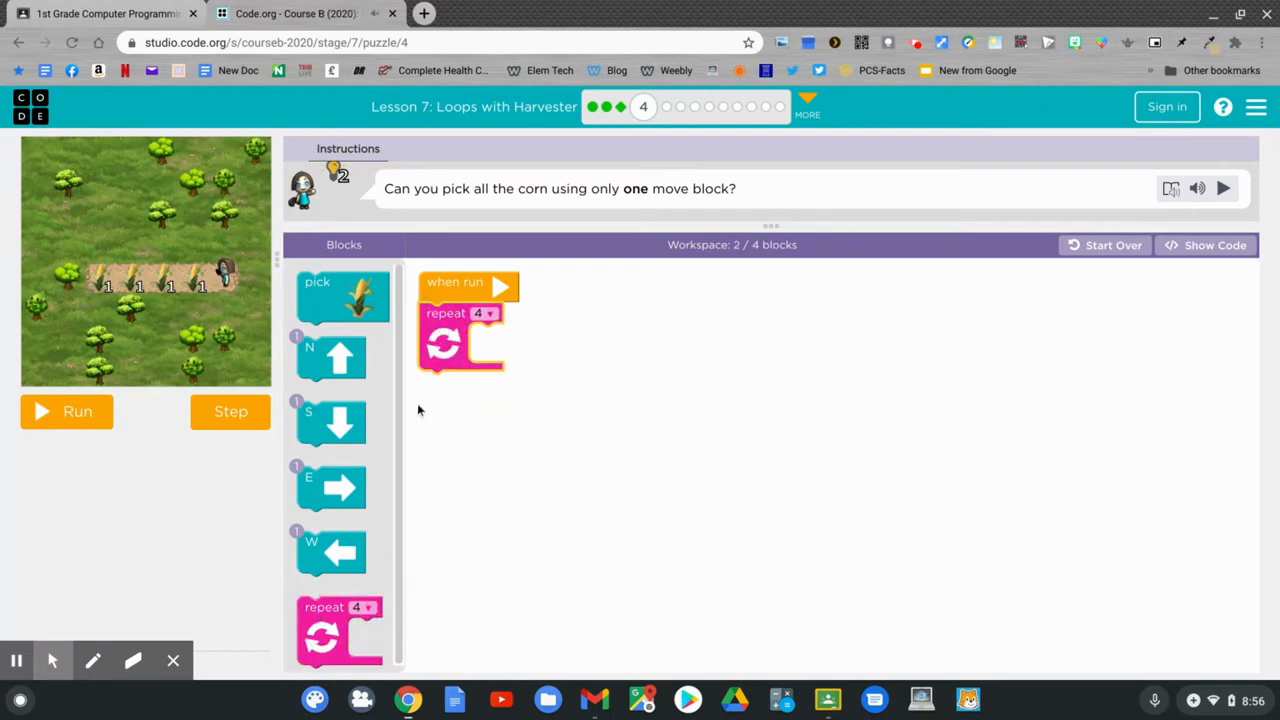
Put move west and pick corn inside the repeat-4 loop and run it
left_click_drag(330, 553, 513, 411)
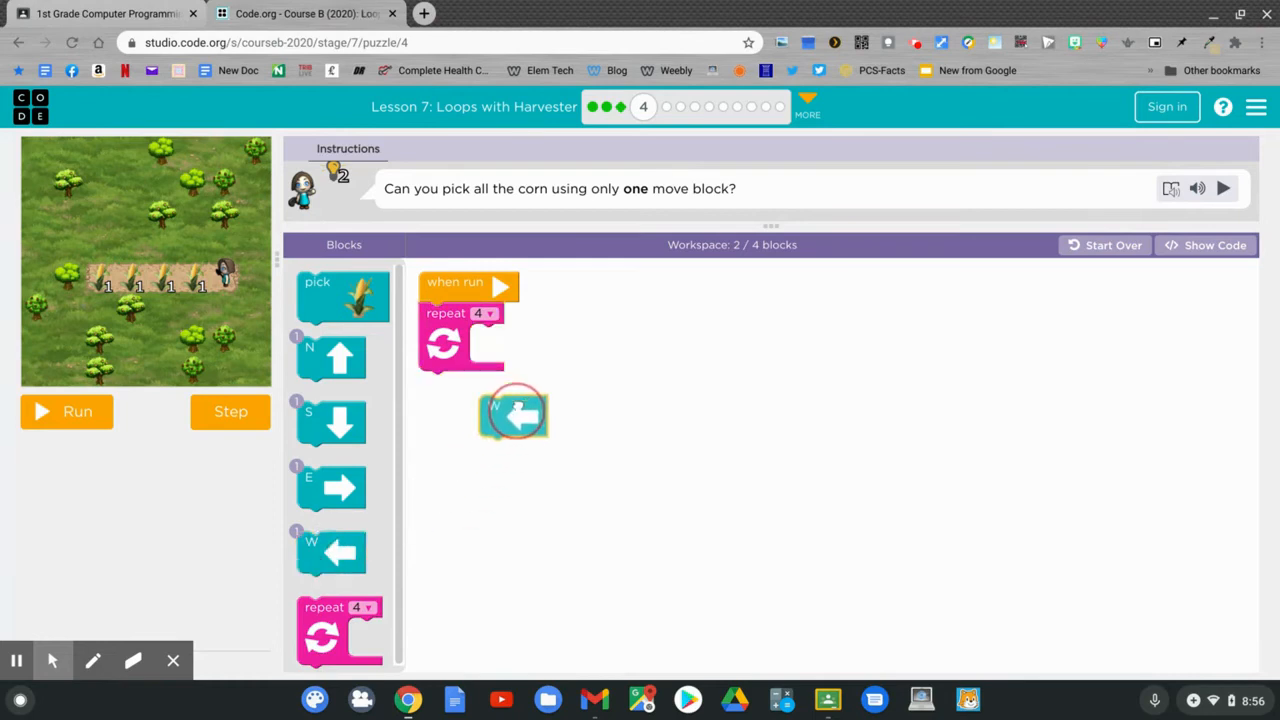
left_click_drag(512, 412, 505, 345)
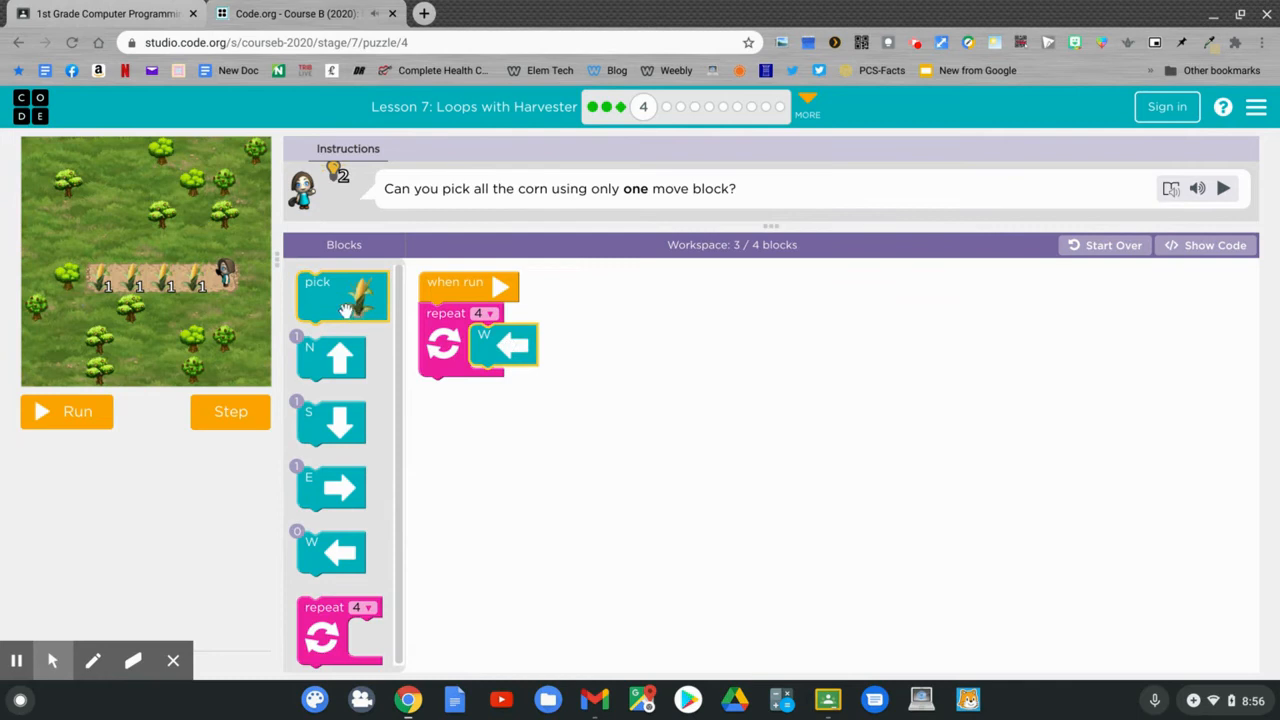
left_click_drag(343, 295, 513, 390)
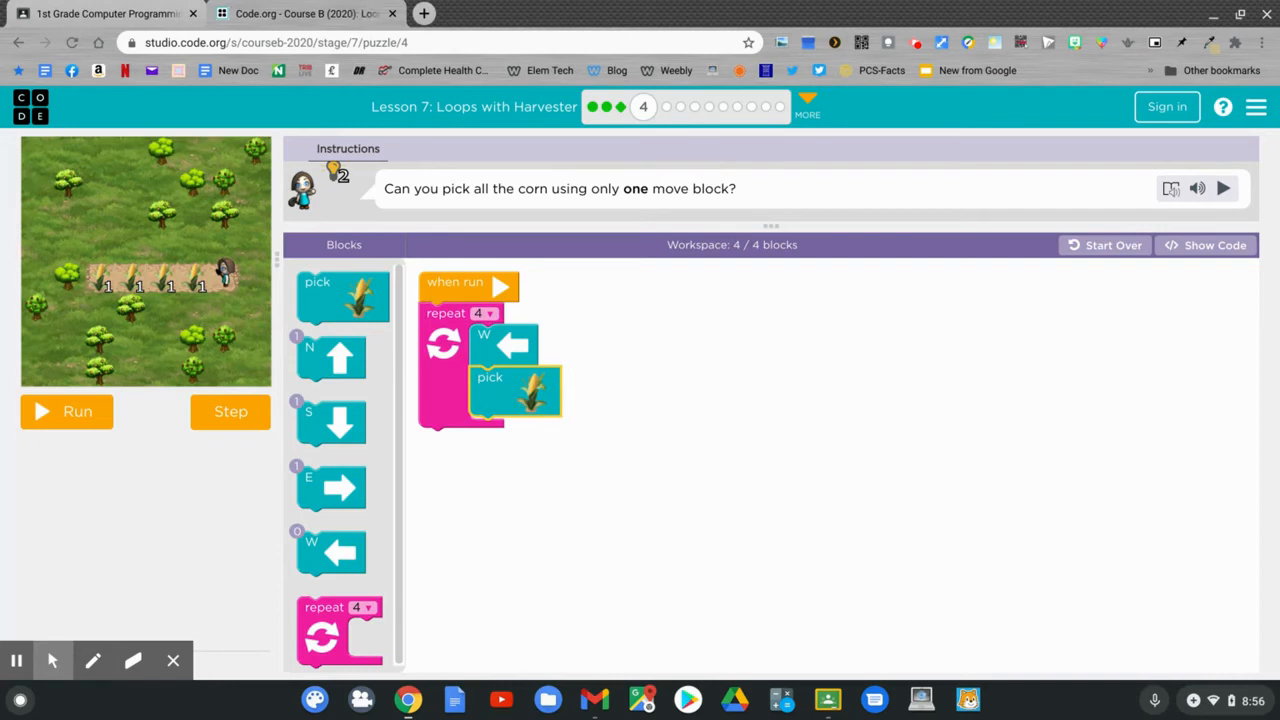
left_click(66, 412)
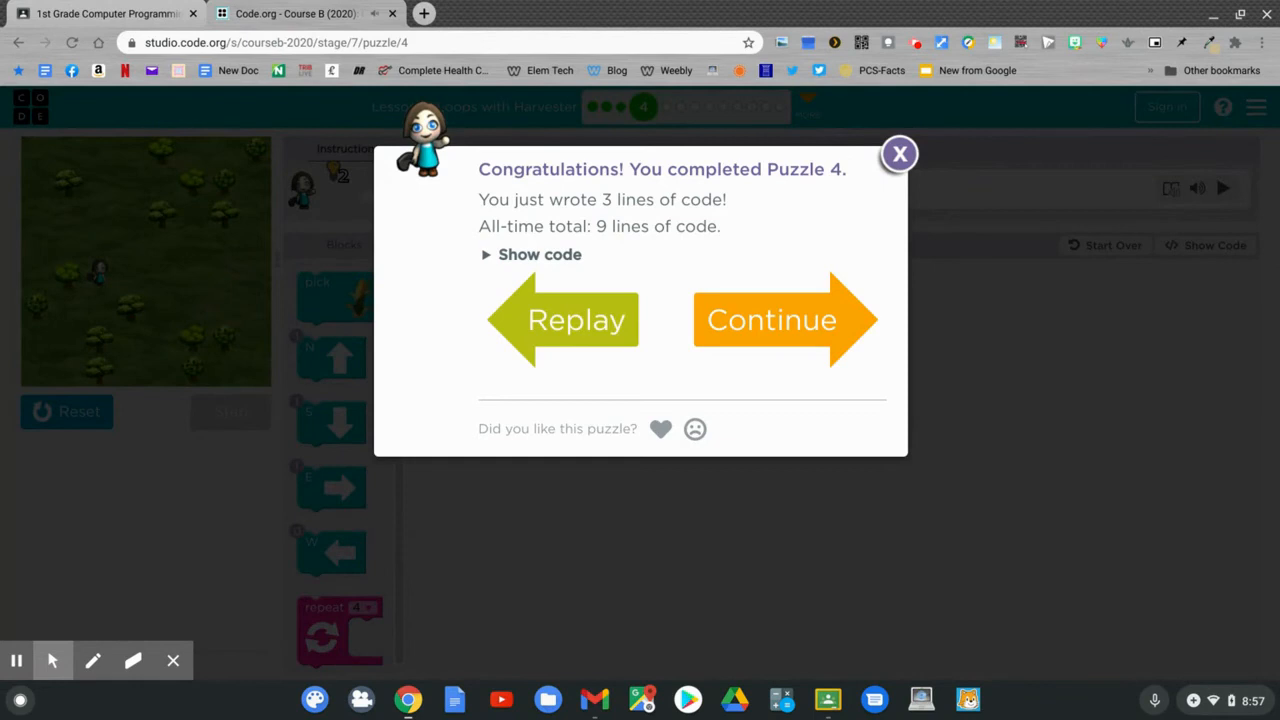
Open Puzzle 5, change the repeat count from 4 to 6, and run it
left_click(771, 319)
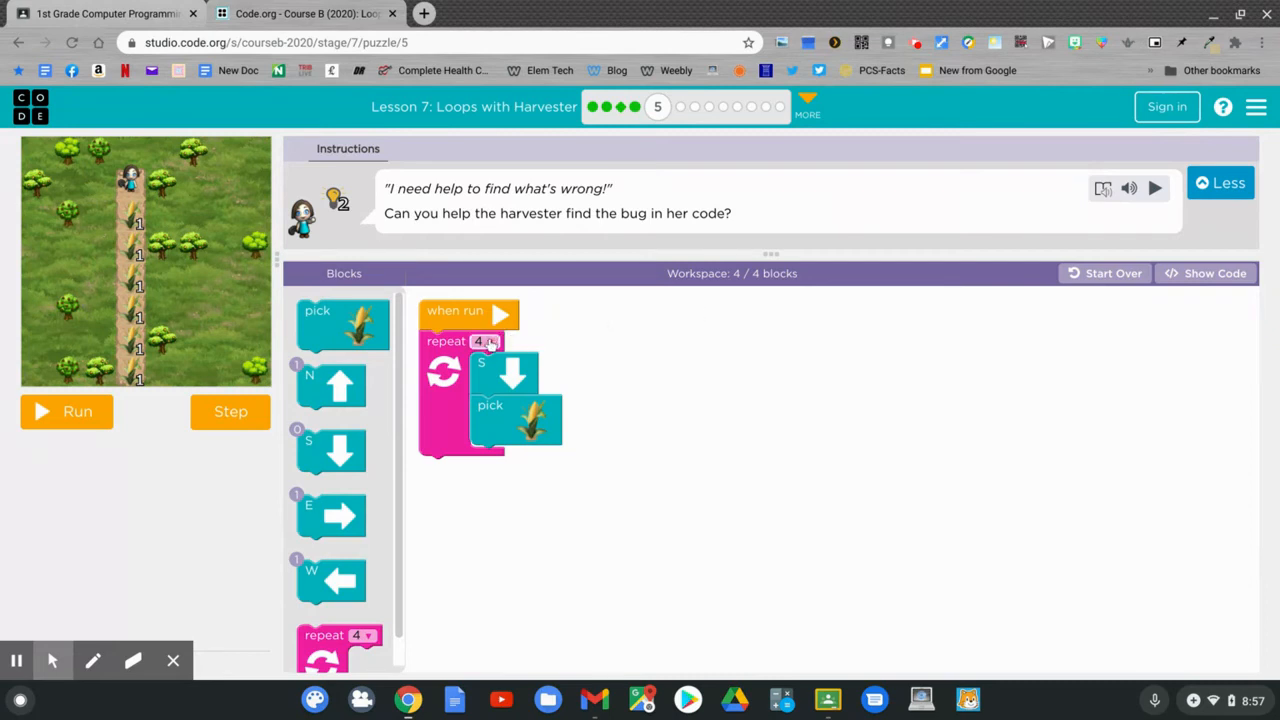
left_click(484, 341)
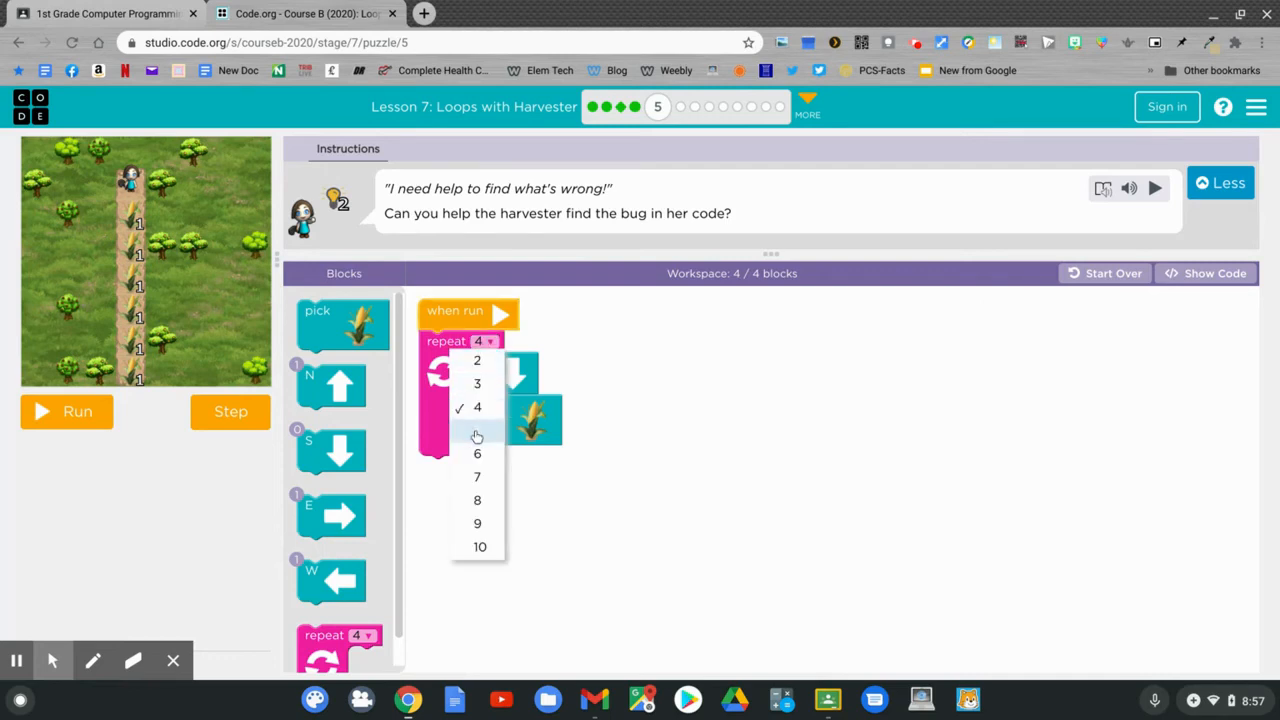
left_click(477, 453)
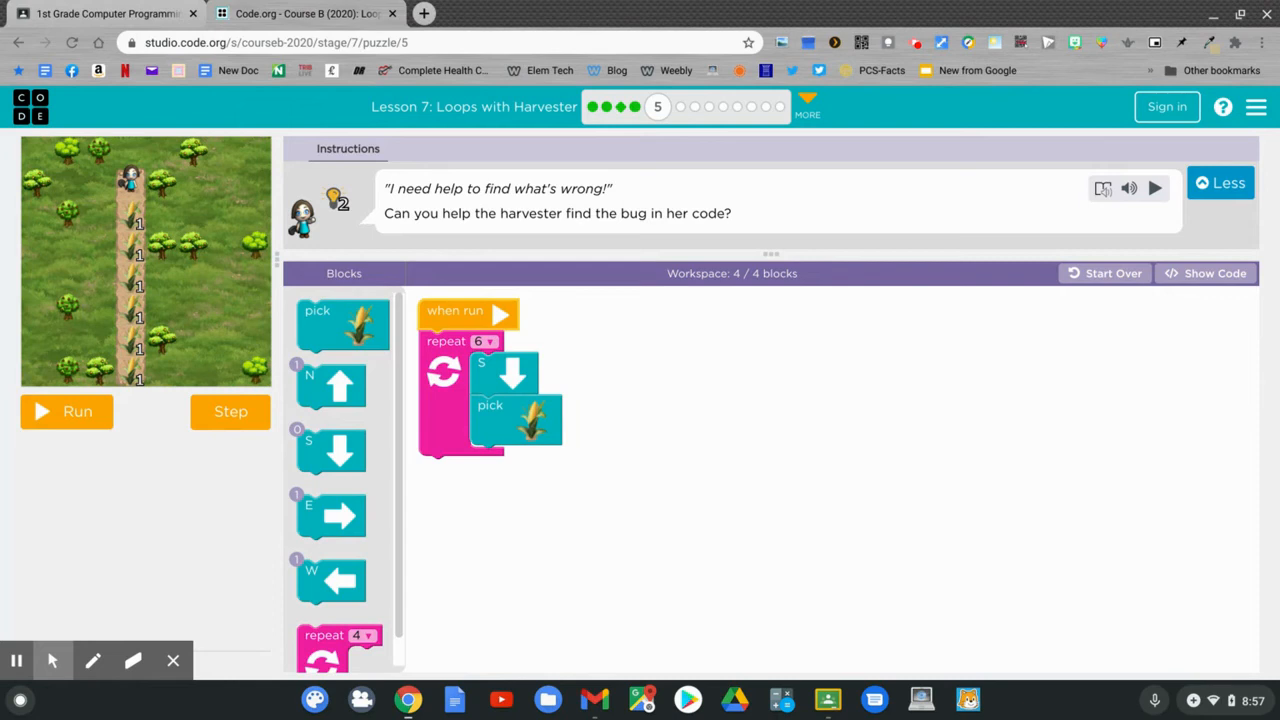
mouse_move(55, 414)
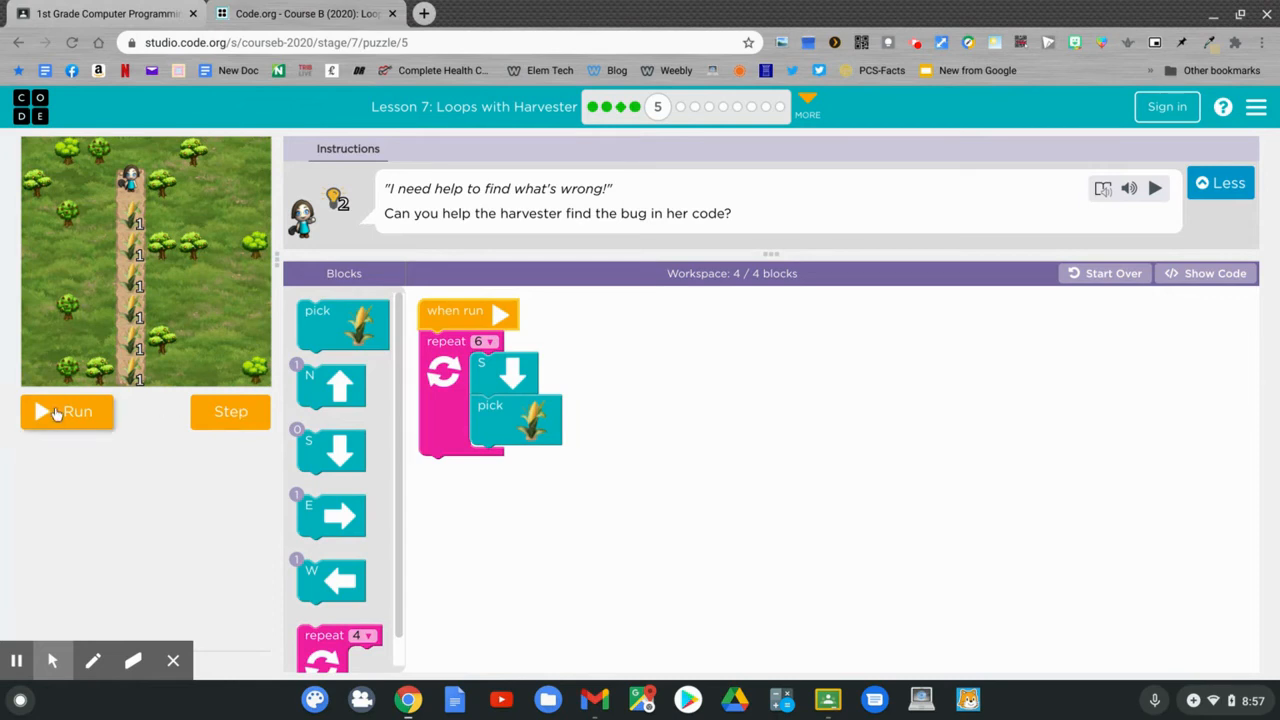
left_click(66, 412)
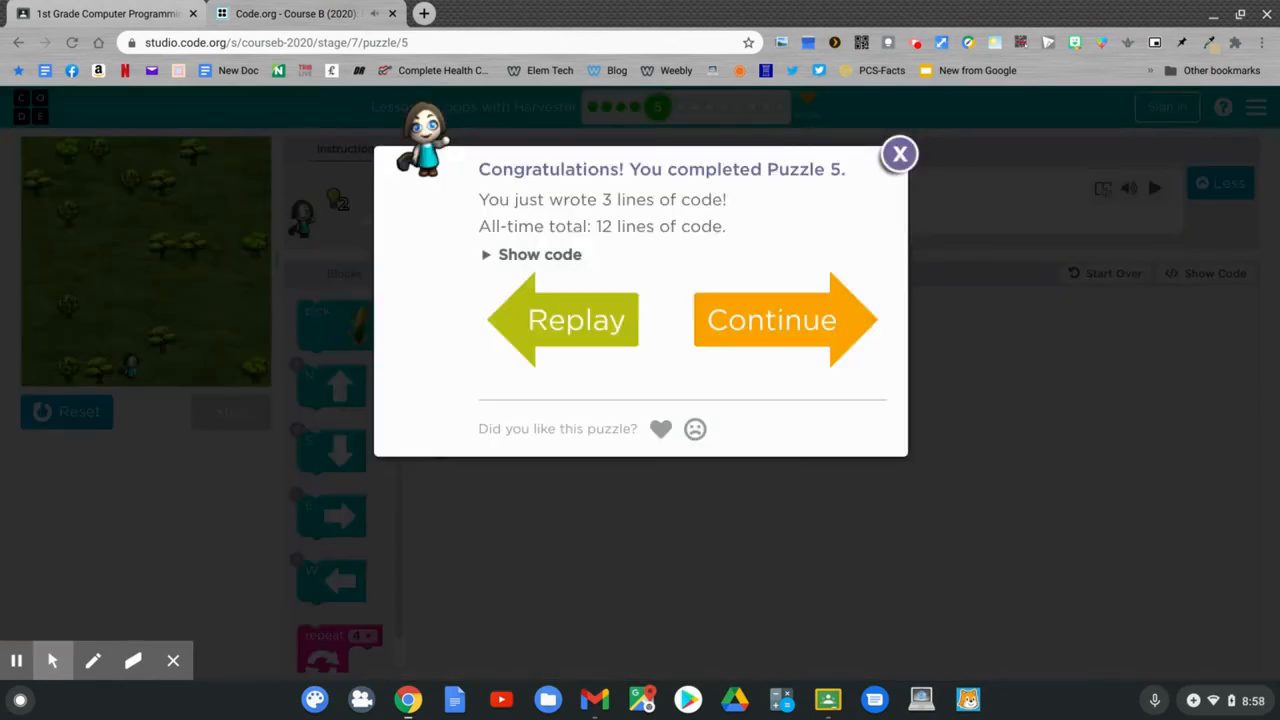
Open Puzzle 6 and build a repeat-6 loop containing a south move and a corn pick
left_click(771, 319)
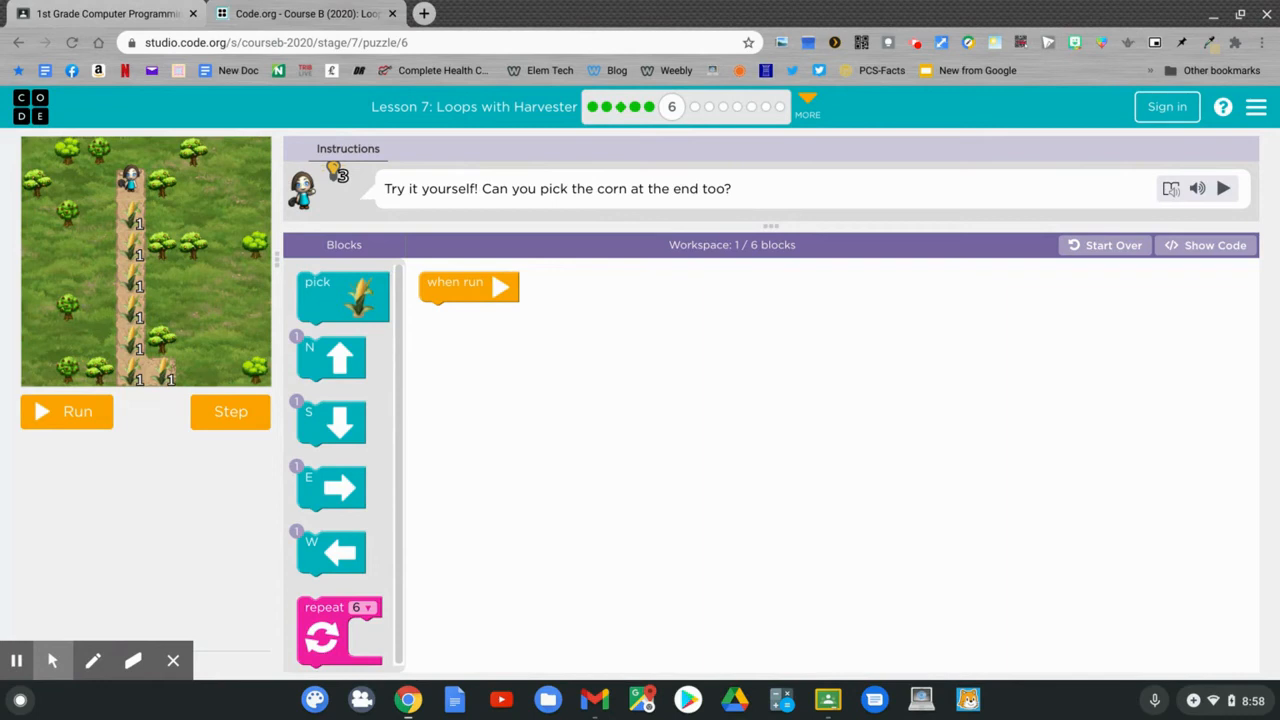
mouse_move(641, 398)
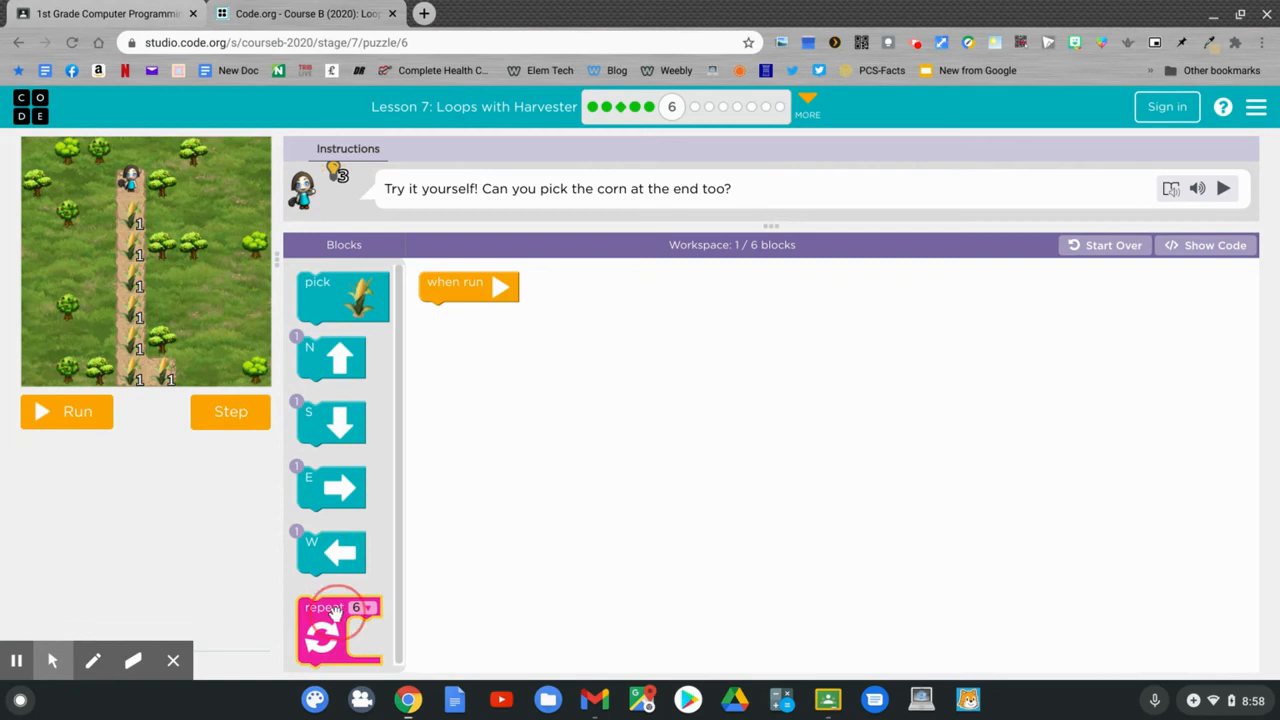
left_click_drag(340, 625, 455, 330)
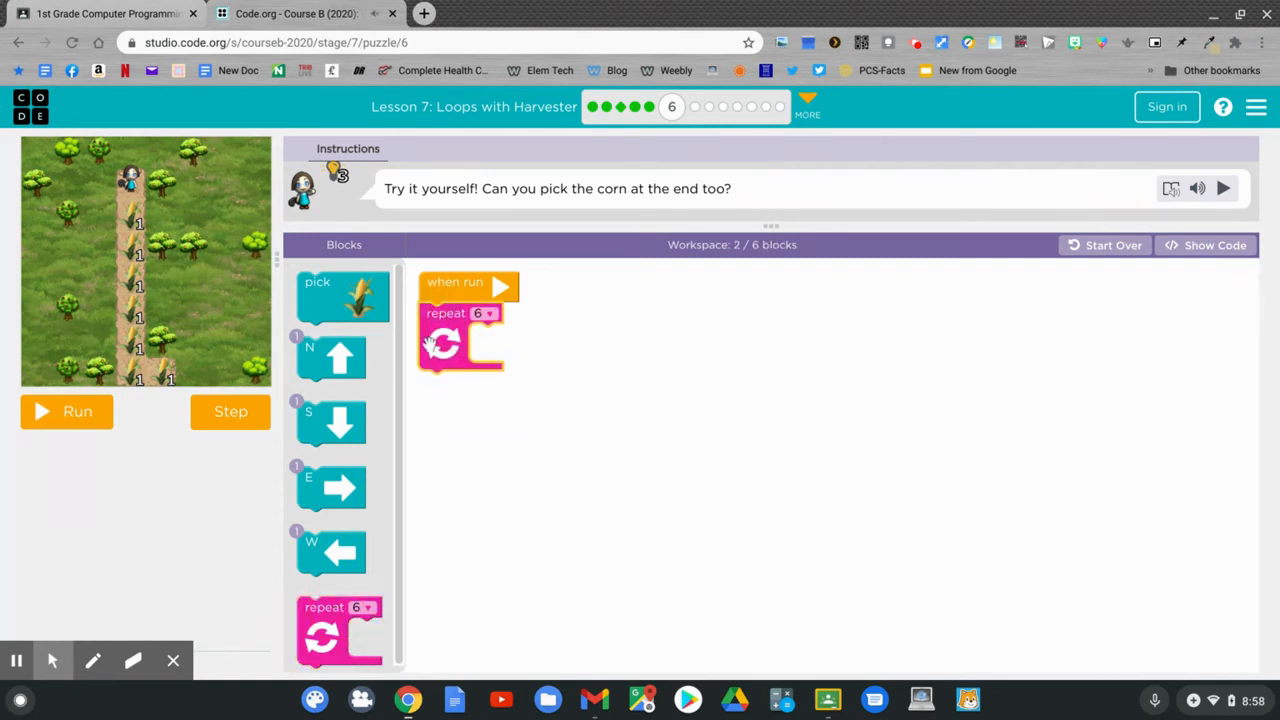
left_click_drag(340, 420, 500, 345)
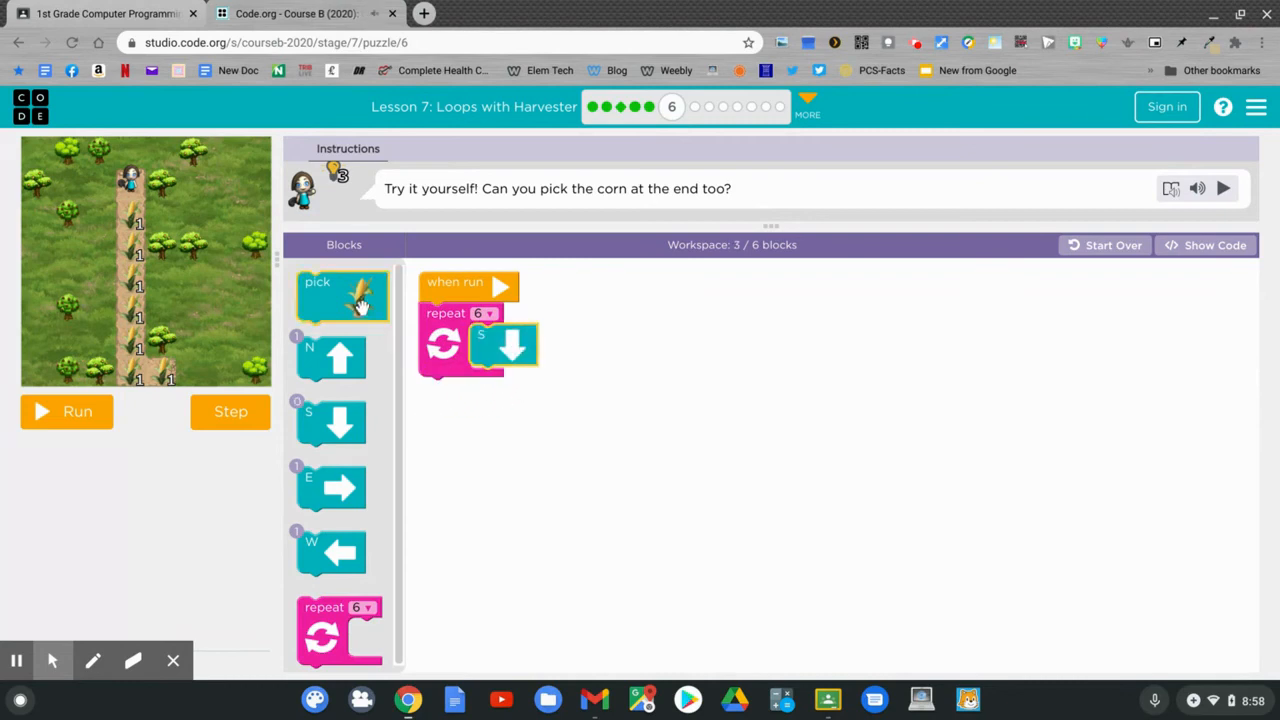
left_click_drag(343, 295, 515, 390)
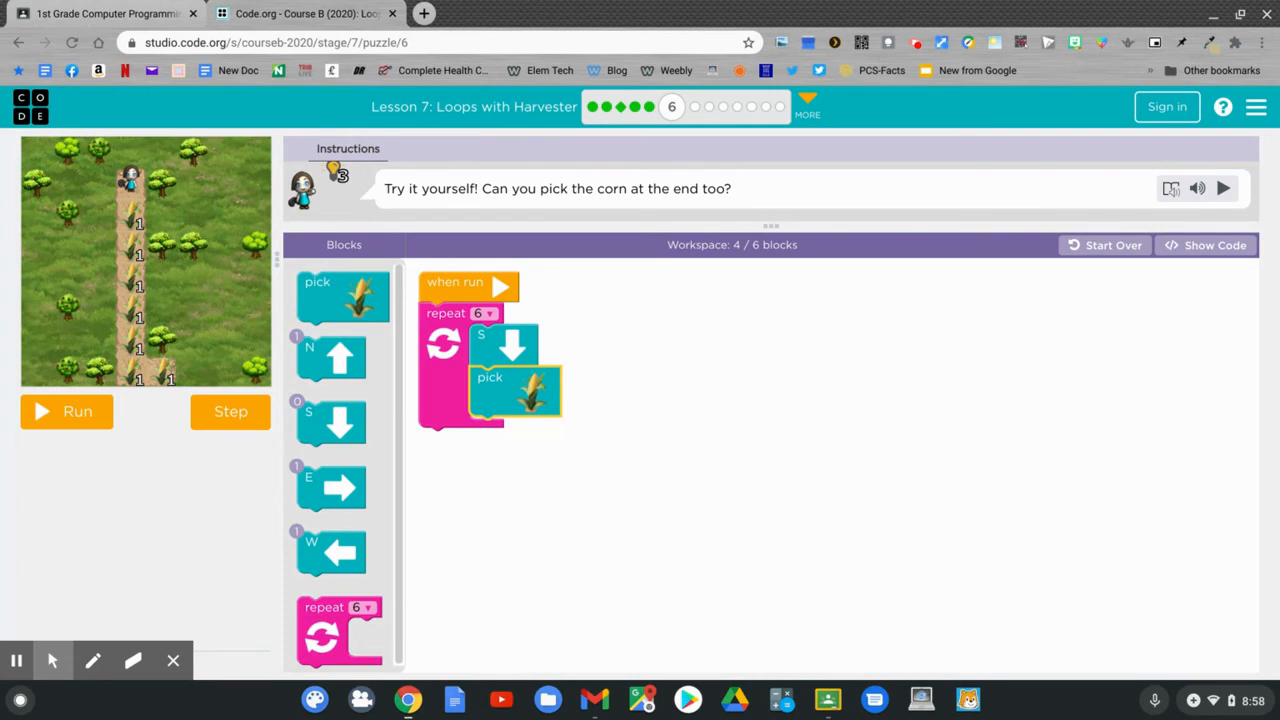
Add an east move and a final corn pick after the loop, then run the program
left_click(365, 490)
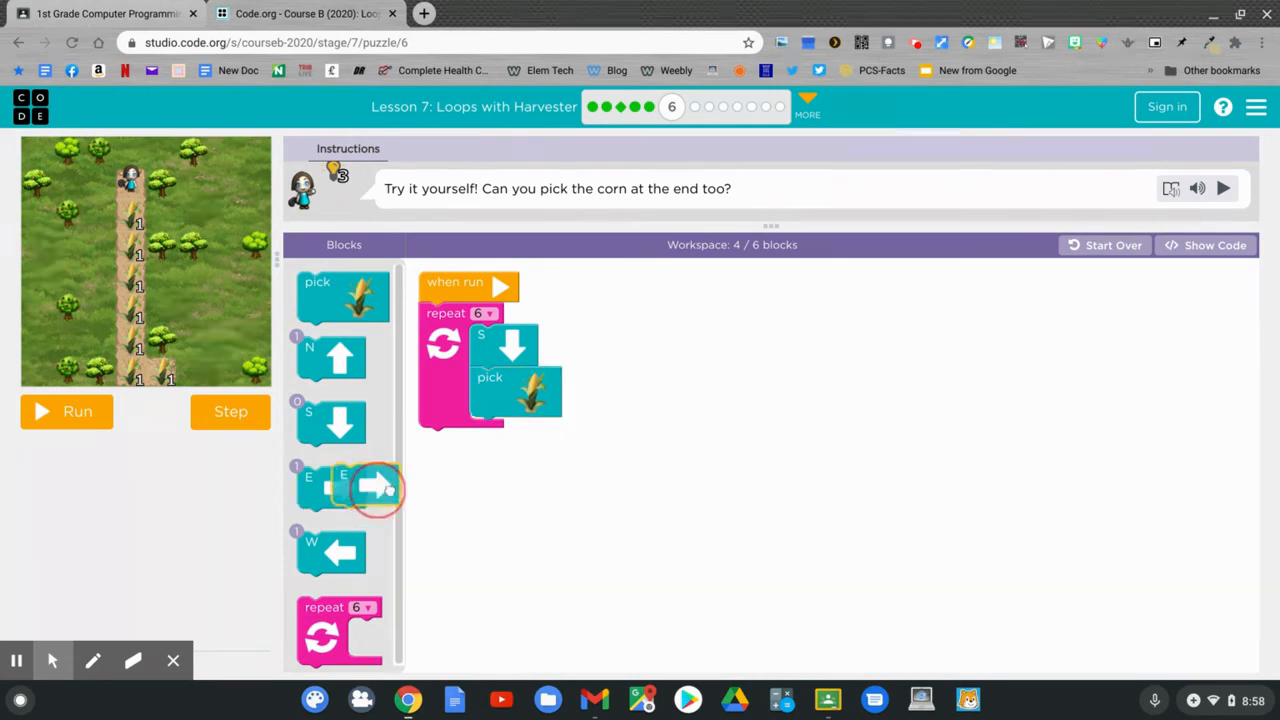
left_click_drag(375, 487, 452, 448)
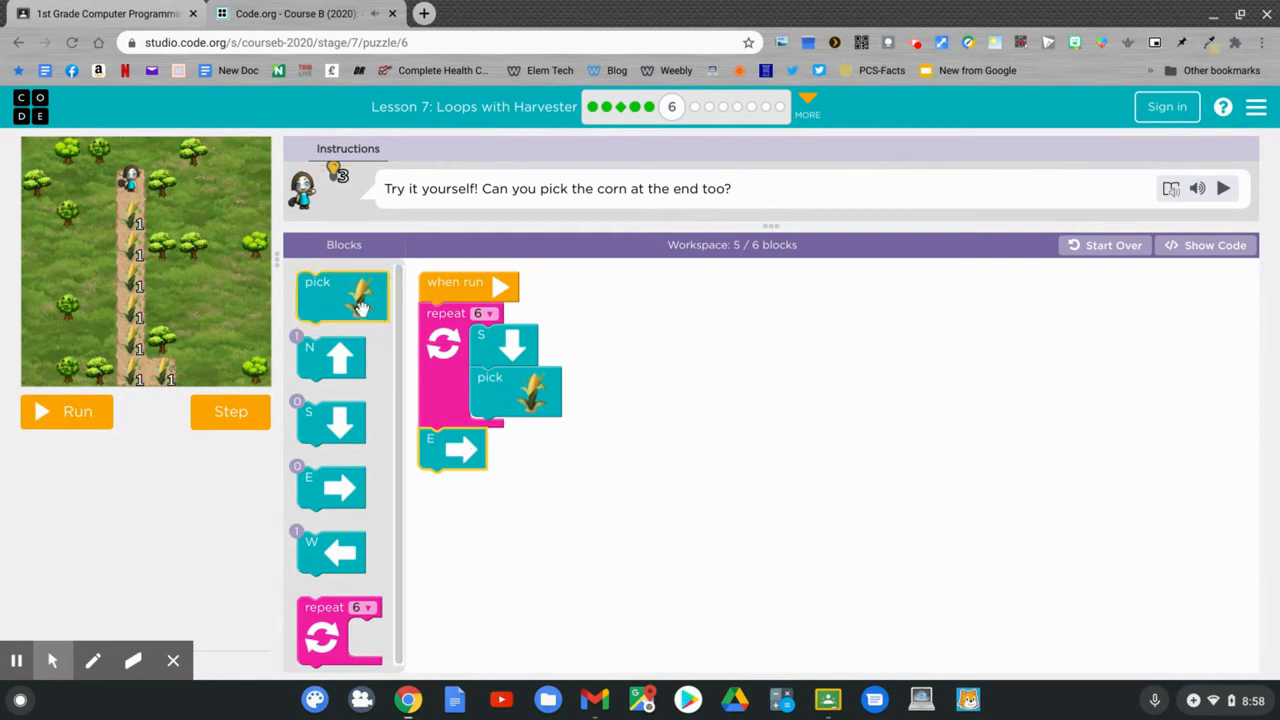
left_click_drag(342, 296, 470, 500)
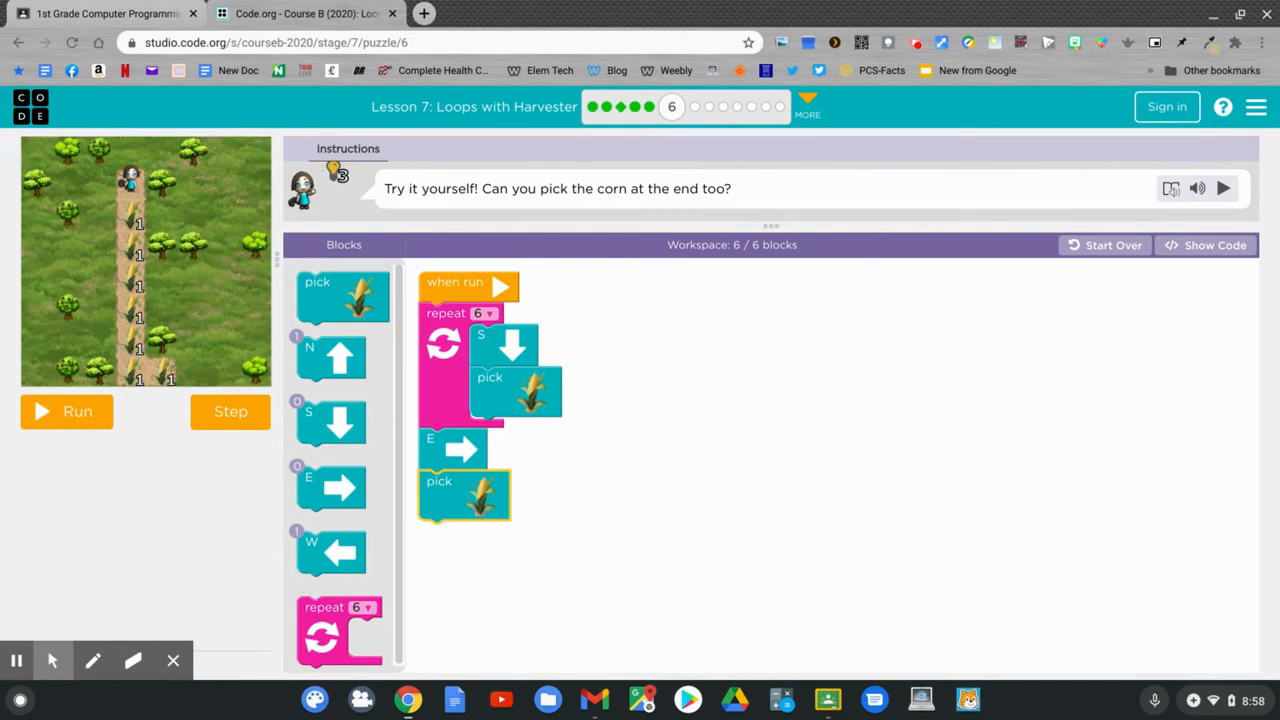
mouse_move(201, 466)
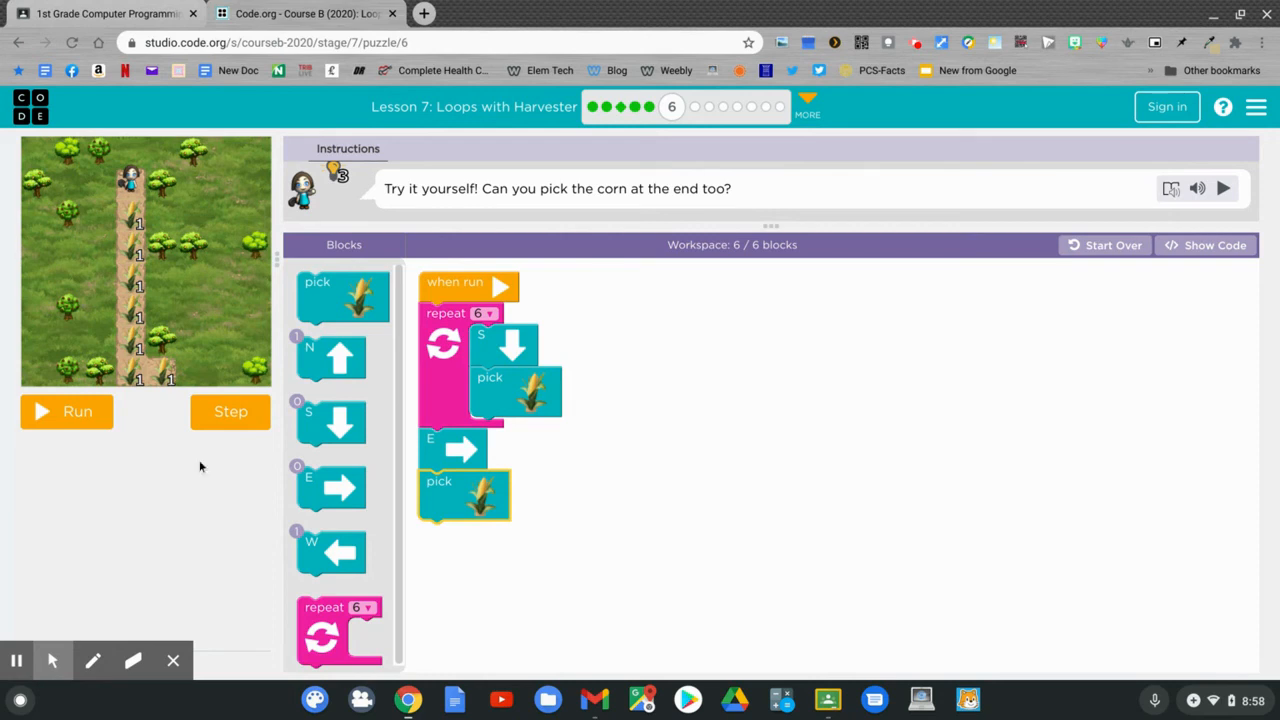
left_click(66, 412)
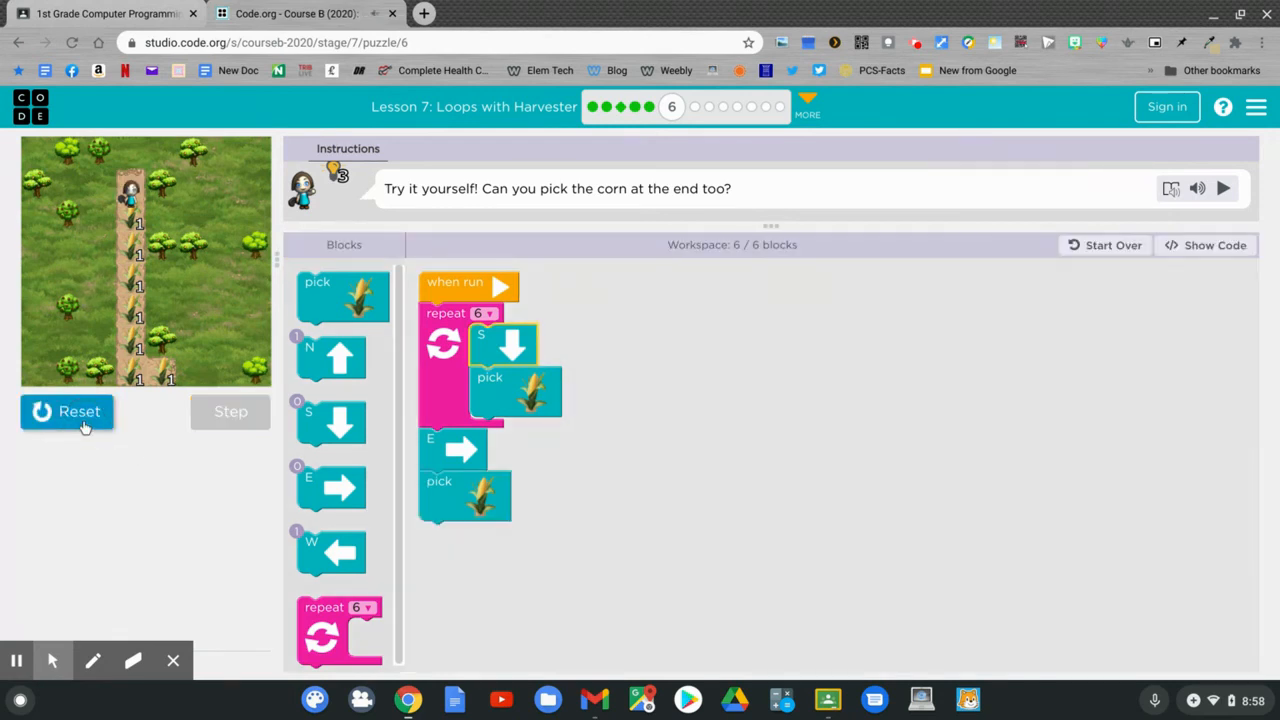
left_click(66, 412)
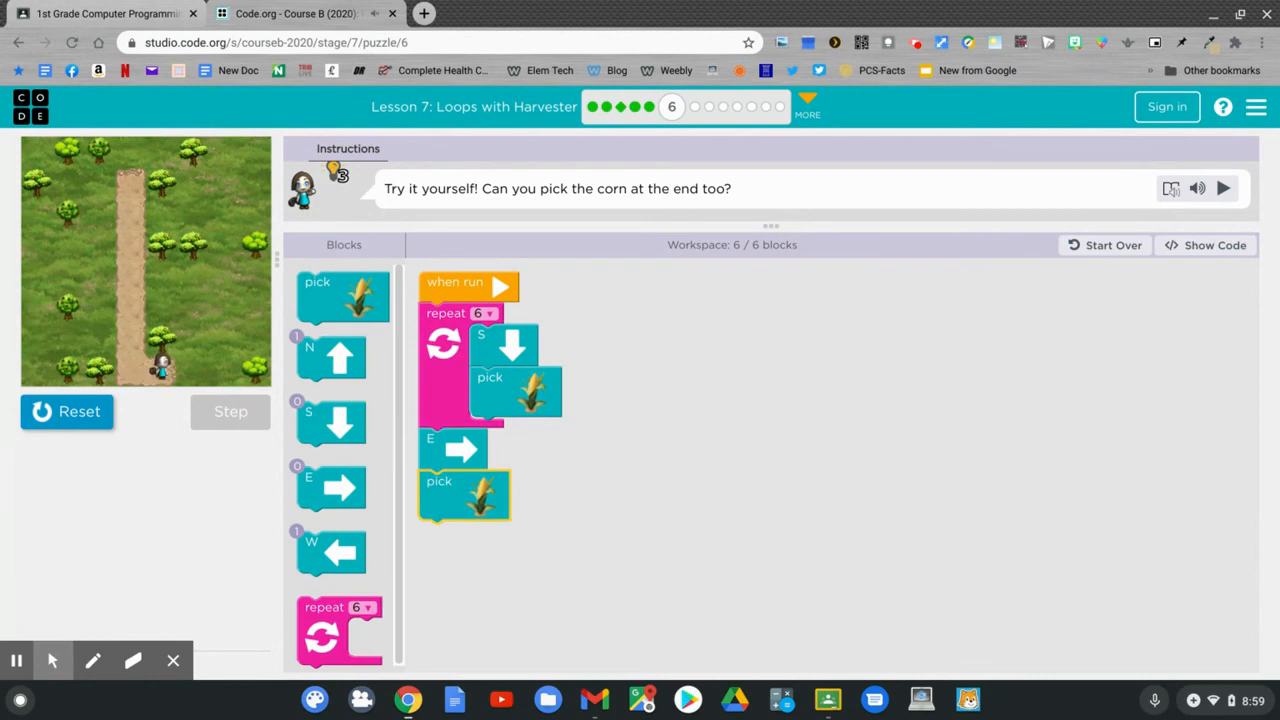
left_click(1233, 187)
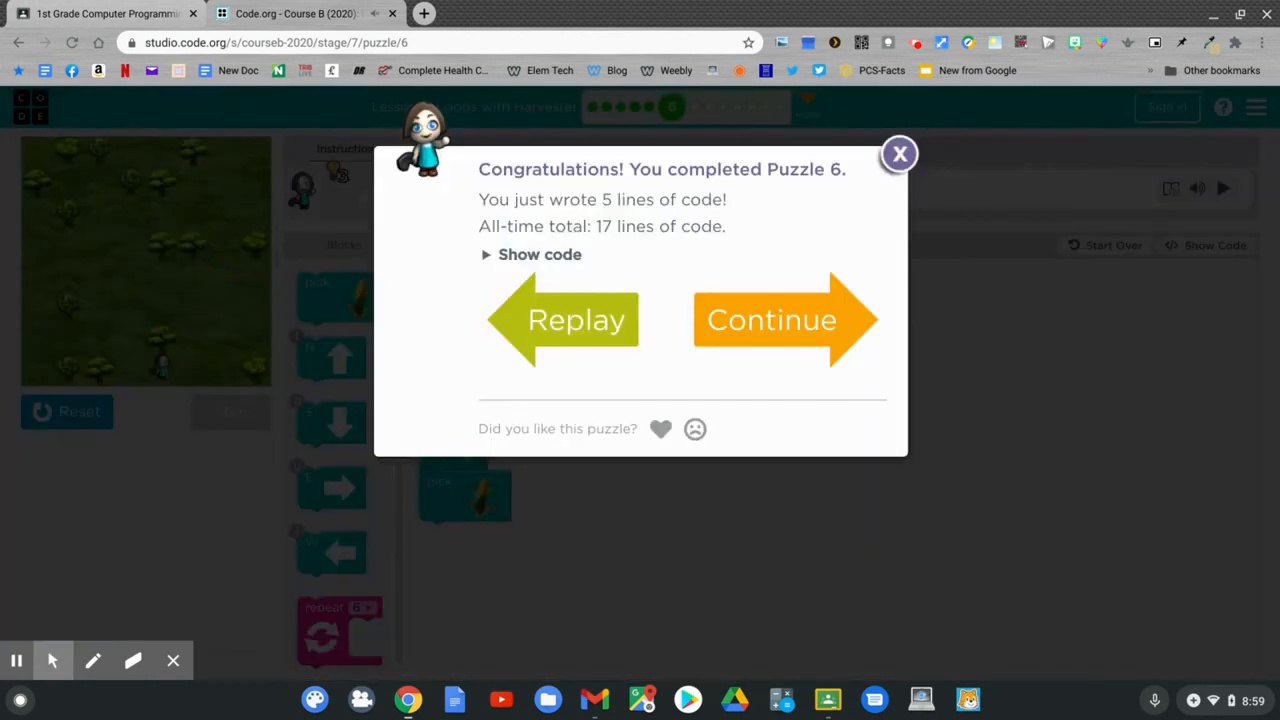
Continue past the congratulations dialog to open the Puzzle 7 corn challenge
left_click(771, 319)
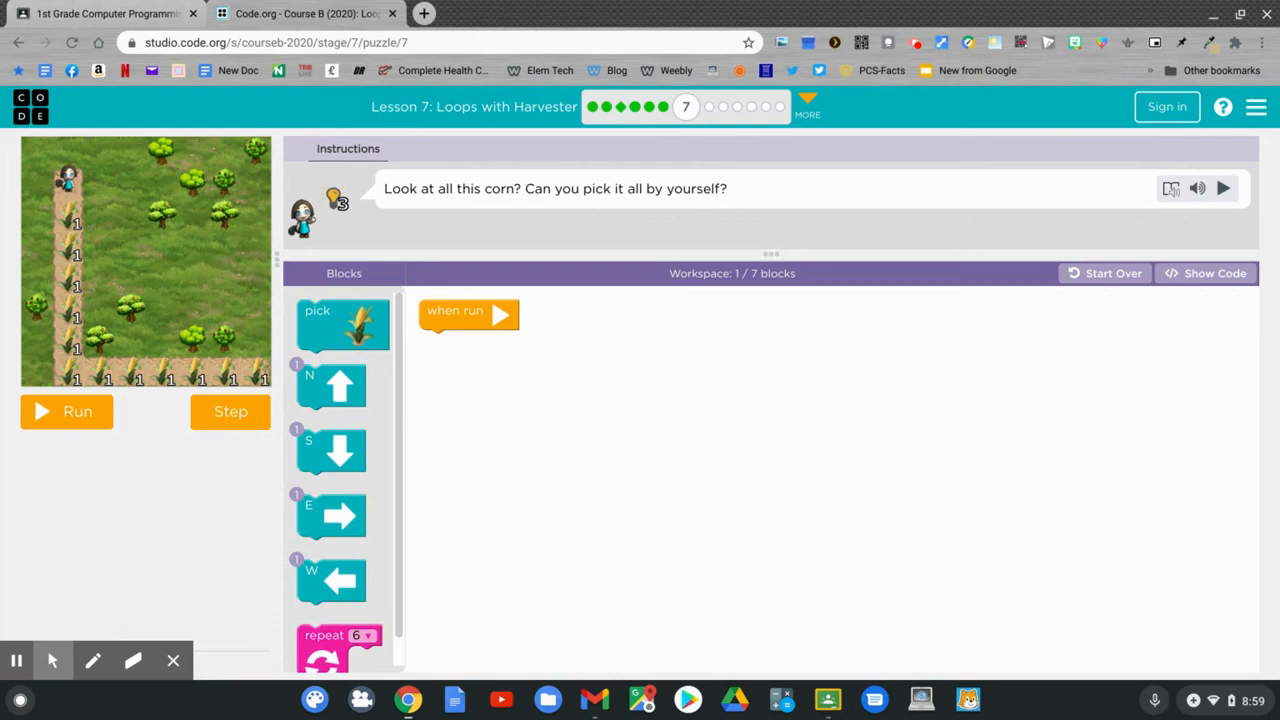
mouse_move(695, 159)
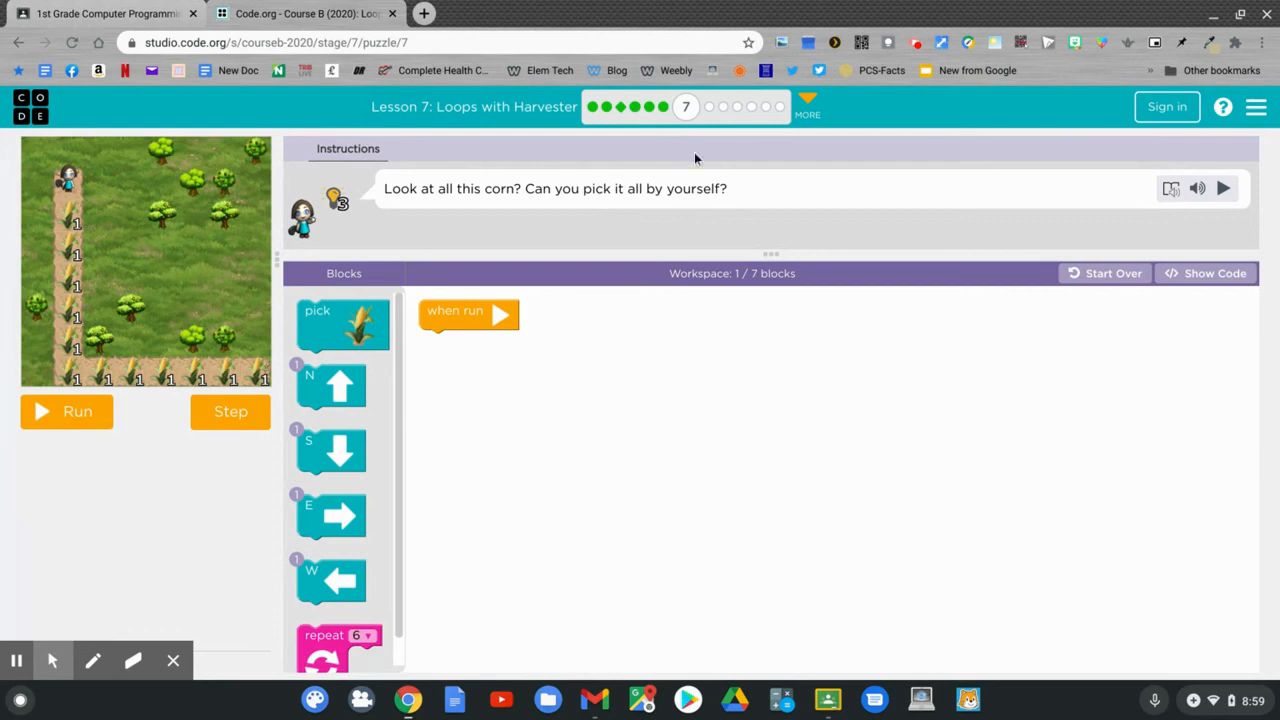